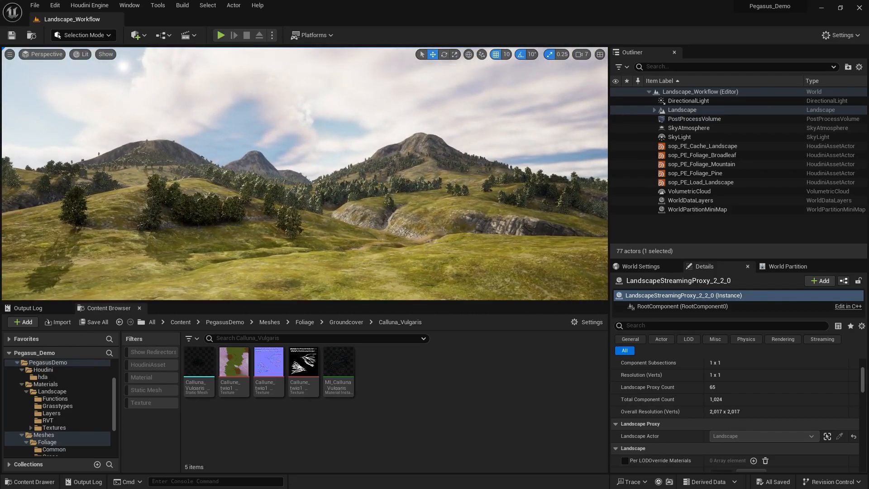
# - Select the Landscape actor, open its material instance and filter its parameters to 'grass' to enable Allow Grass
pyautogui.click(653, 109)
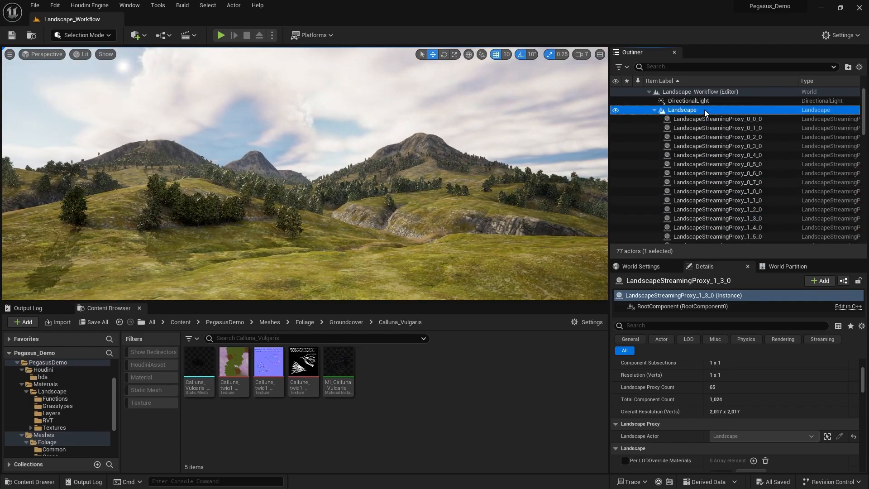
pyautogui.click(682, 109)
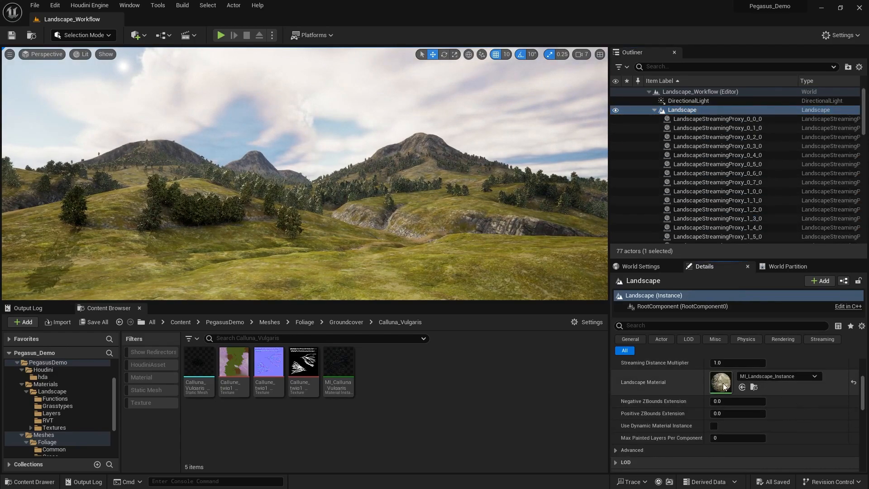
pyautogui.doubleClick(721, 382)
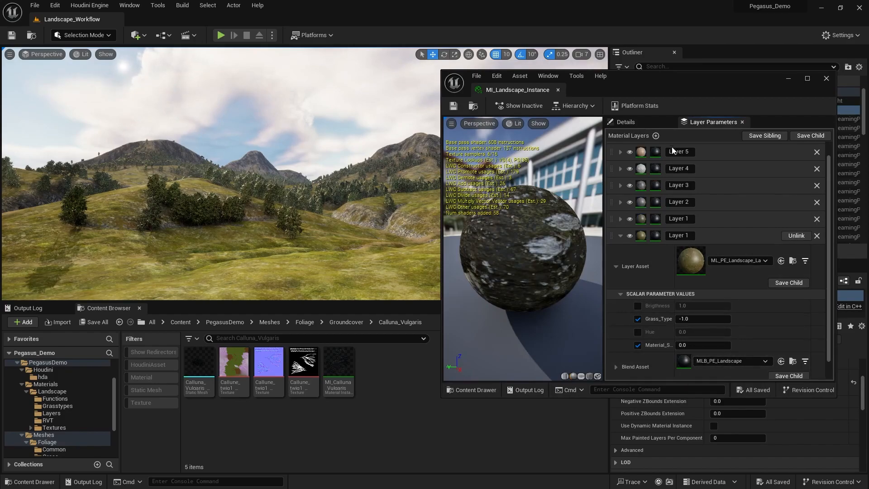
pyautogui.click(624, 122)
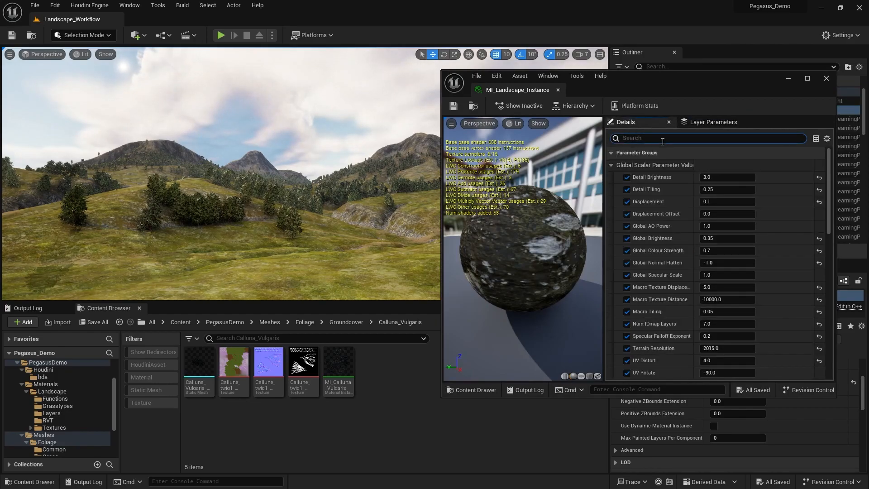
pyautogui.write('grass')
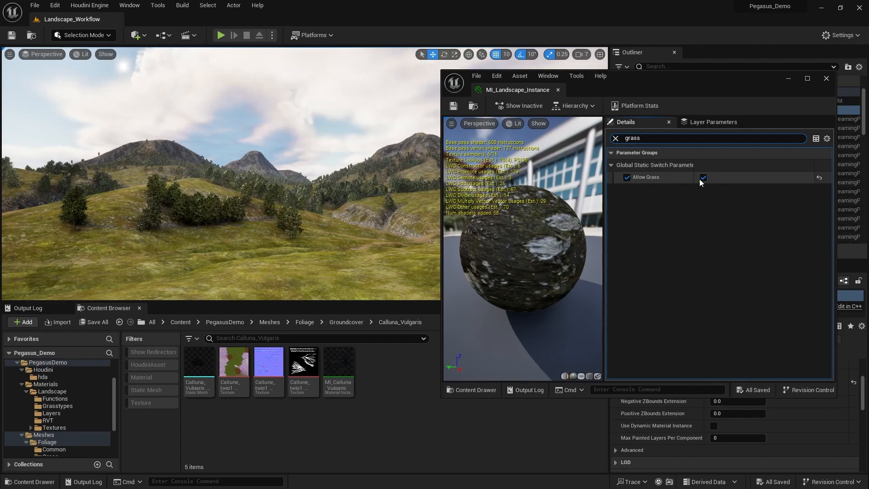
pyautogui.moveTo(712, 122)
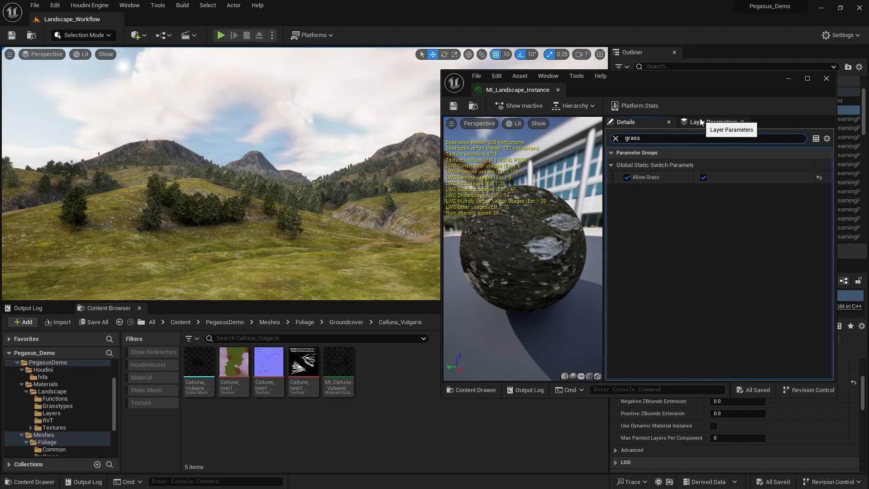
# - Step the bottom Layer 1's Grass_Type through 0.0 and 1.0 toward 2.0 in Layer Parameters
pyautogui.click(711, 122)
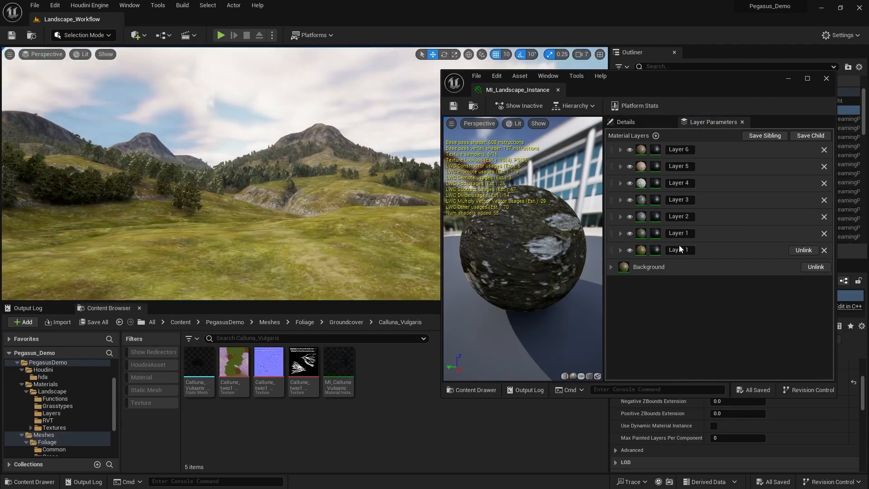
pyautogui.click(620, 250)
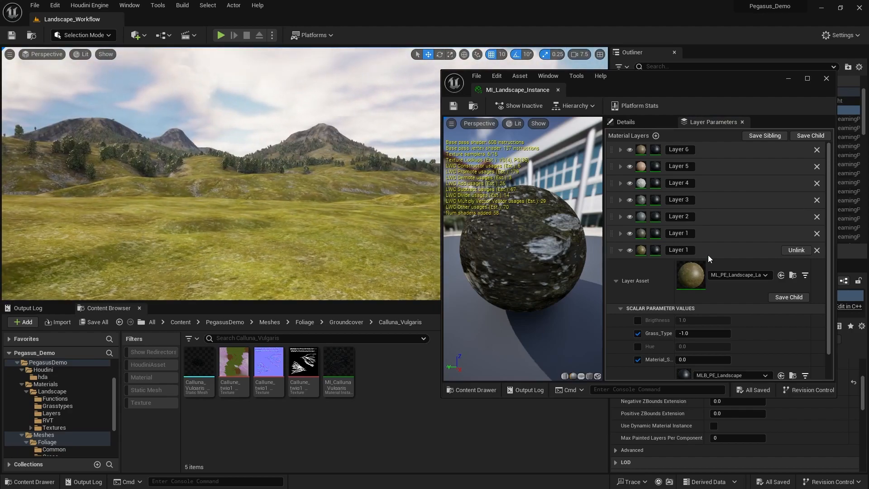
pyautogui.doubleClick(702, 299)
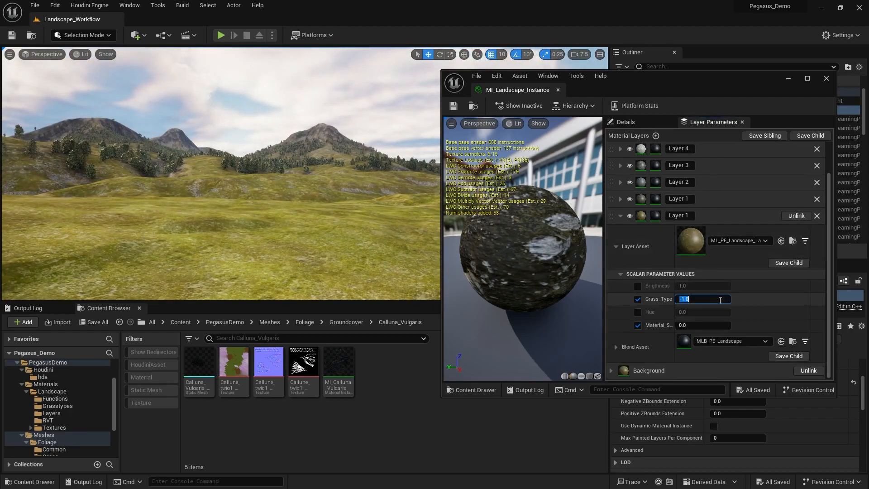
pyautogui.write('0.0')
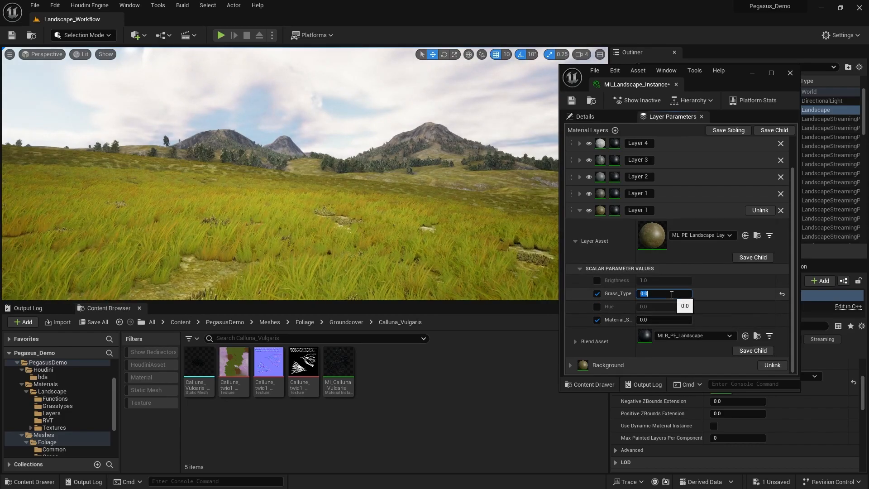
pyautogui.write('1.0')
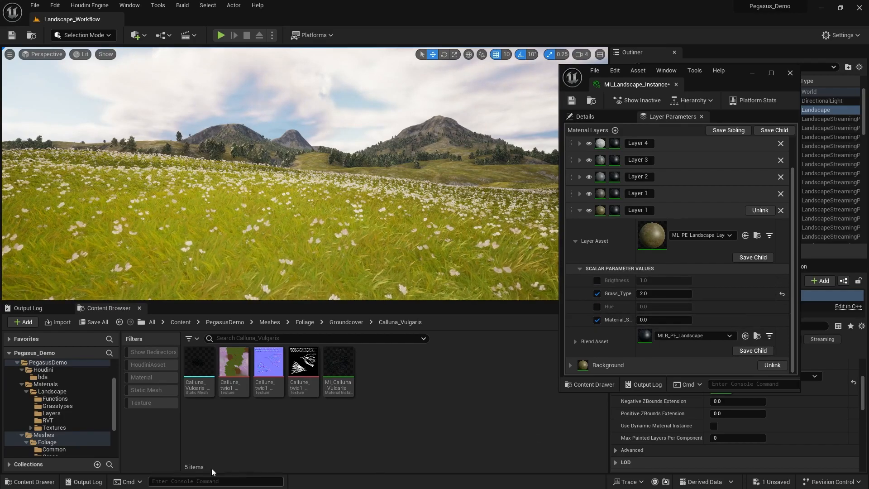
# - Open the four LGT grass type assets from Materials > Landscape > Grasstypes
pyautogui.click(45, 384)
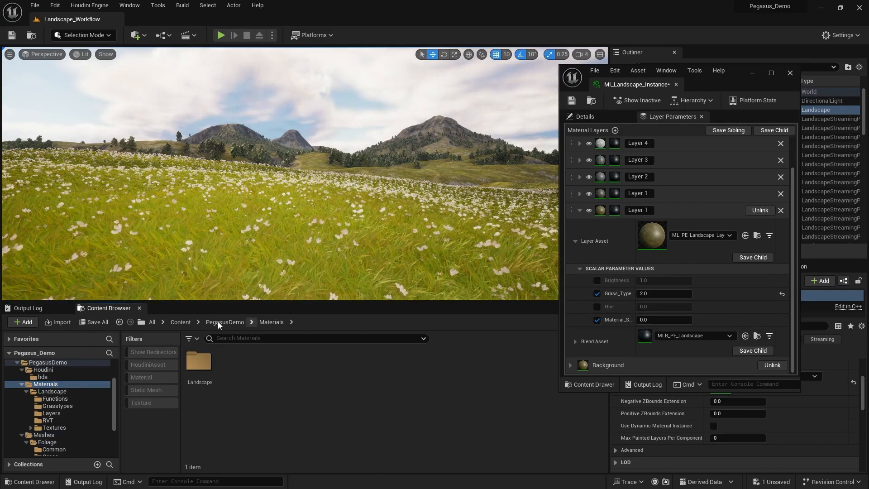
pyautogui.click(57, 406)
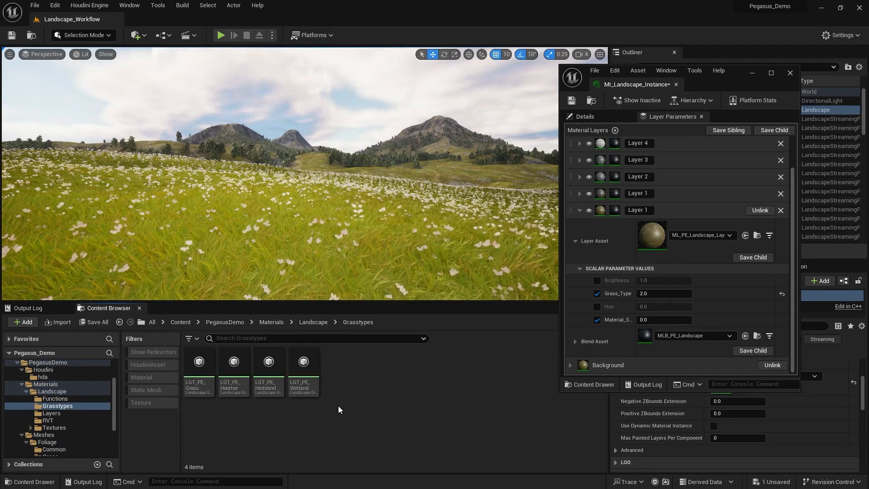
pyautogui.click(232, 363)
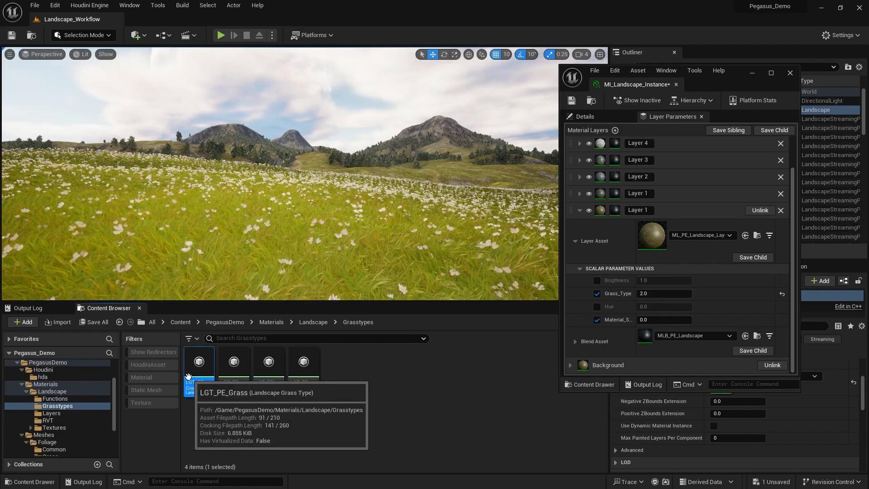
pyautogui.moveTo(268, 362)
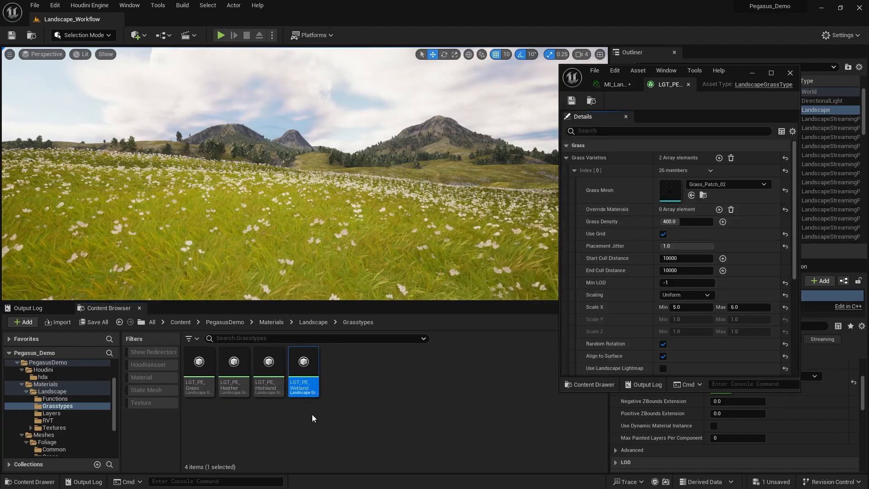
pyautogui.click(199, 369)
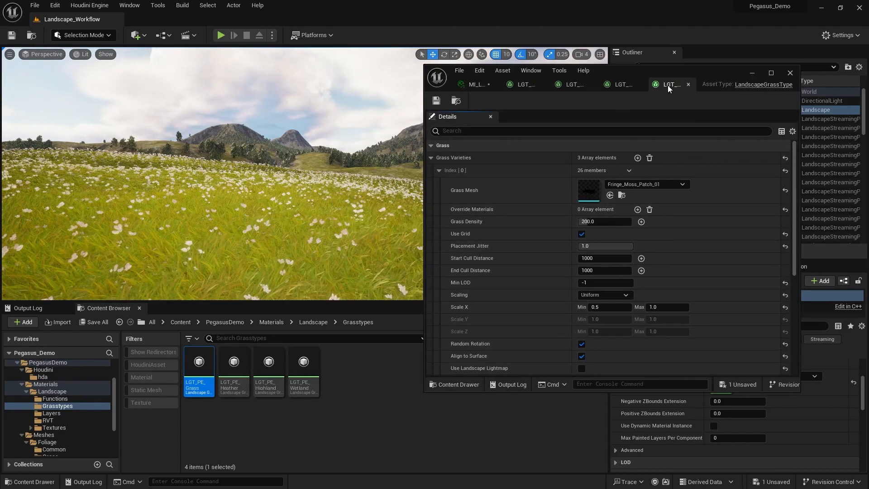
# - Inspect the last grass type's varieties and browse the Fringe_Moss and Calluna_Vulgaris foliage folders
pyautogui.click(439, 170)
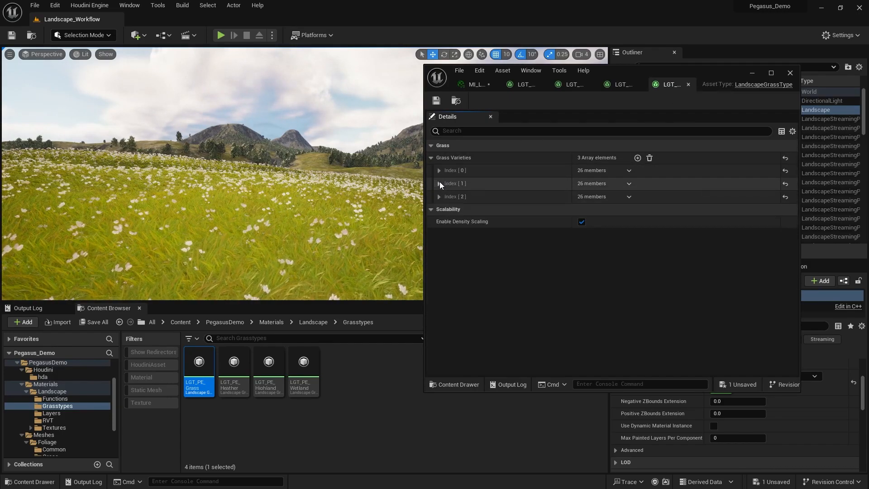
pyautogui.click(439, 183)
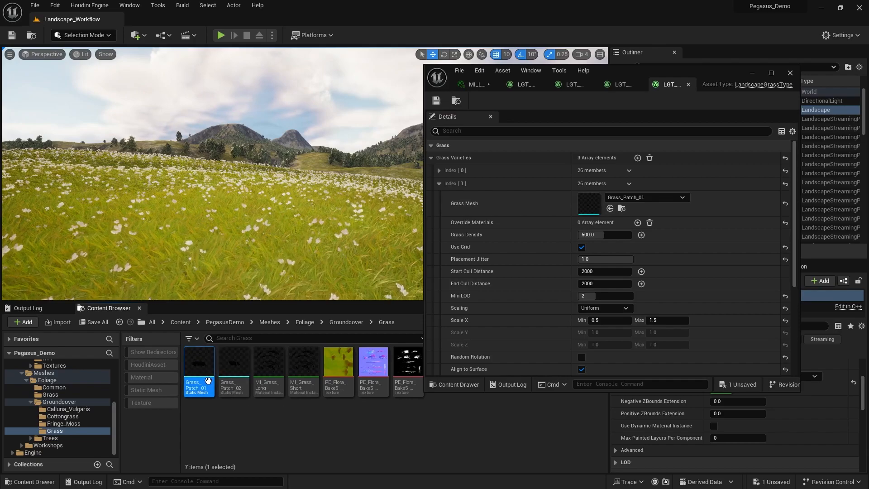
pyautogui.click(64, 423)
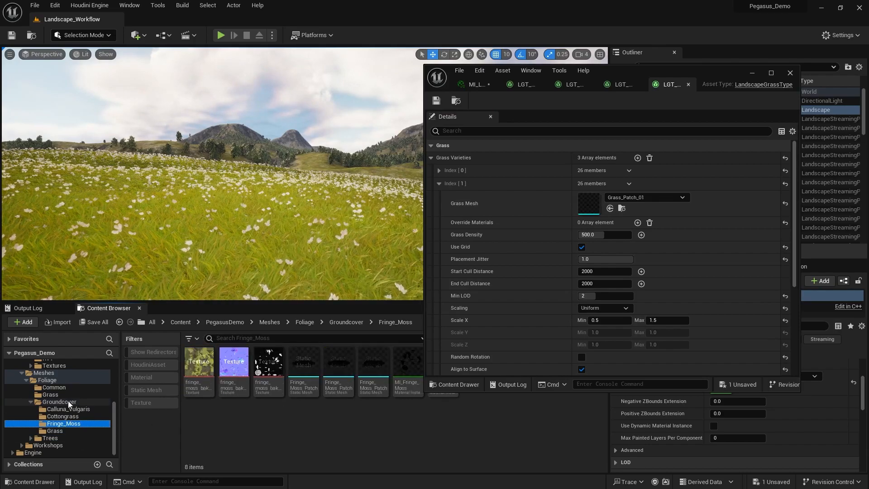
pyautogui.click(66, 408)
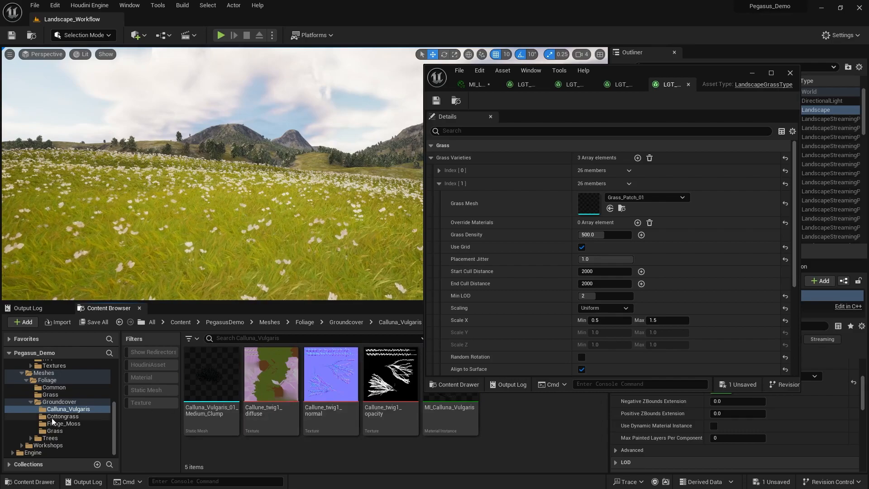
pyautogui.moveTo(621, 83)
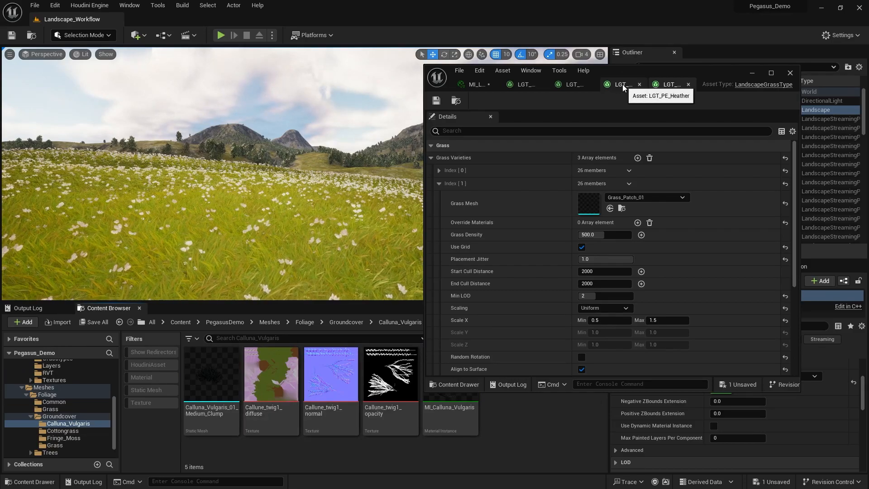
# - View the LGT_PE_Heather asset, then retype Grass_Type values on the bottom layer to preview heather and dry grass
pyautogui.click(619, 83)
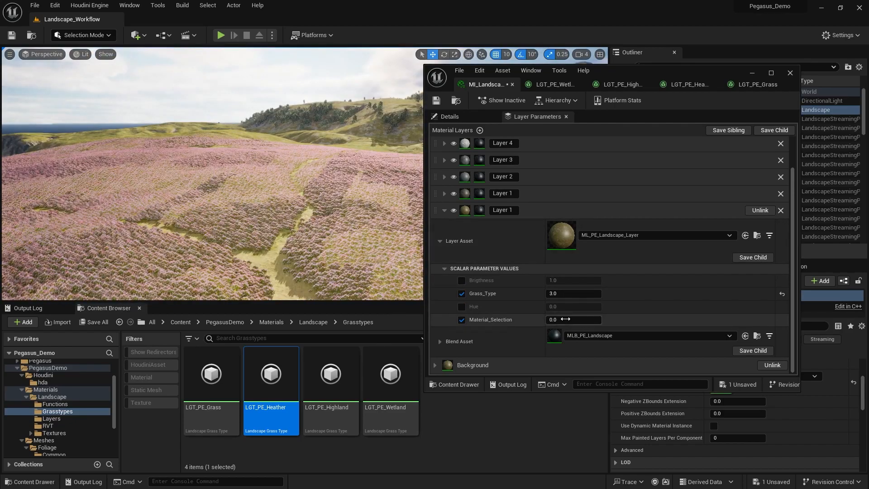
pyautogui.tripleClick(573, 320)
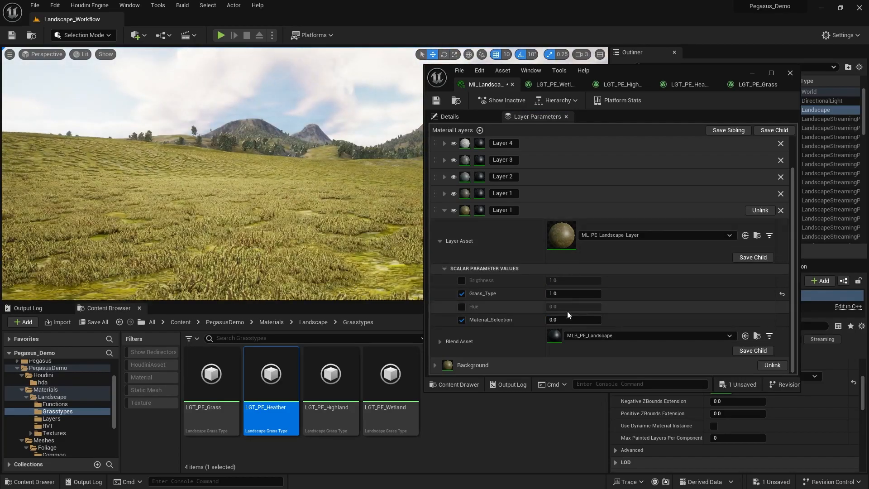
pyautogui.tripleClick(574, 293)
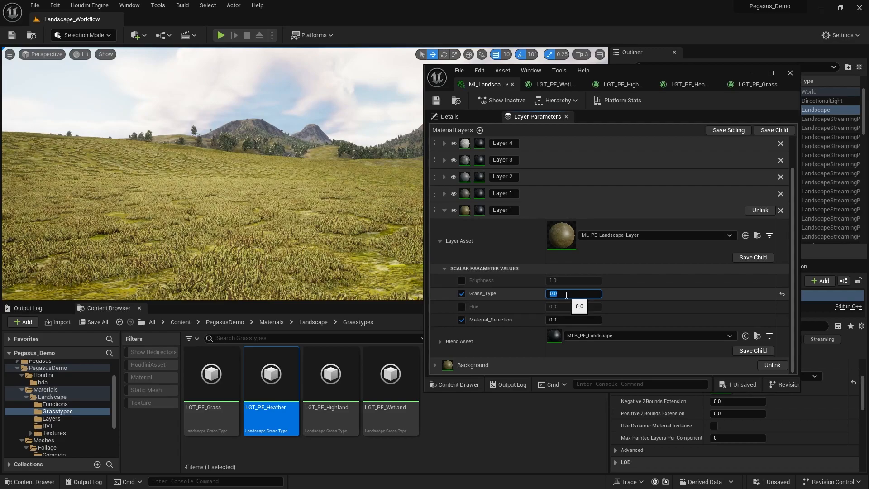
pyautogui.press('Return')
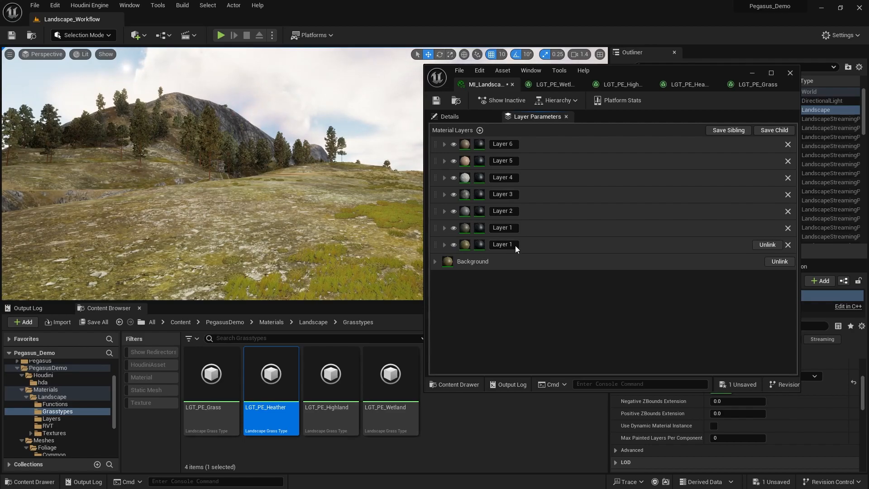
# - Rename the bottom two material layers to Grass and Moss and check the Moss layer's Grass_Type
pyautogui.doubleClick(503, 244)
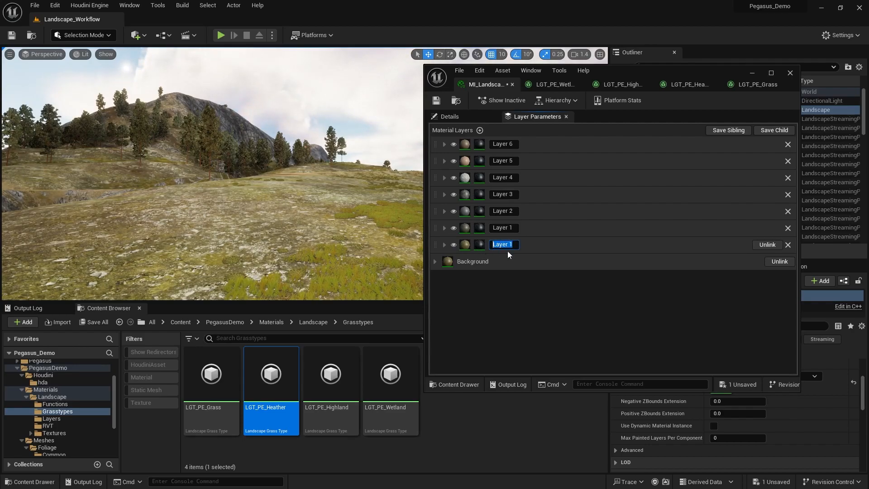
pyautogui.write('Grass')
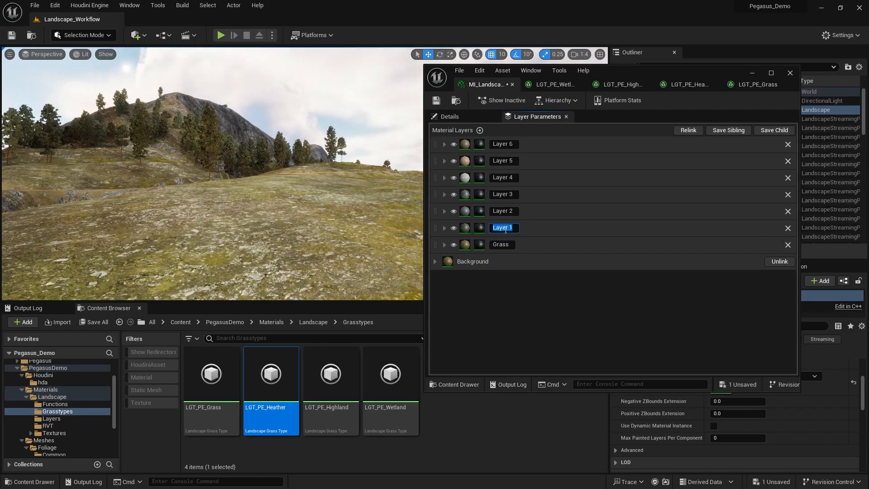
pyautogui.write('Moss')
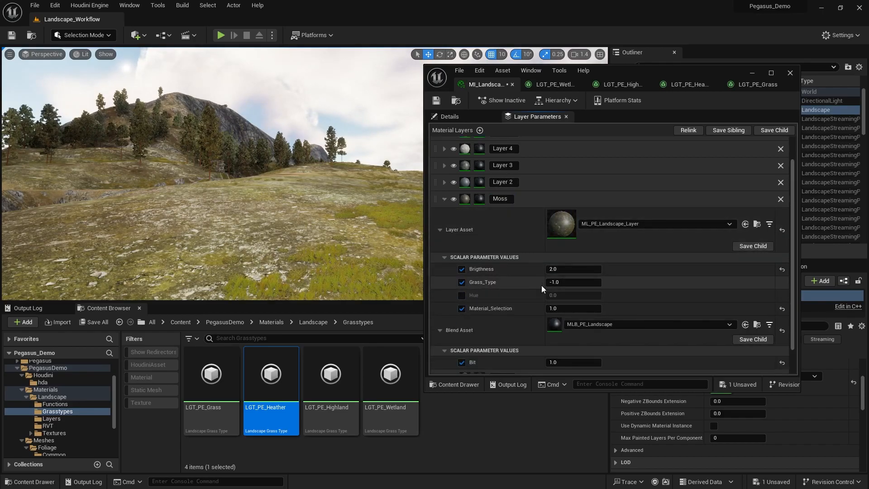
pyautogui.tripleClick(573, 283)
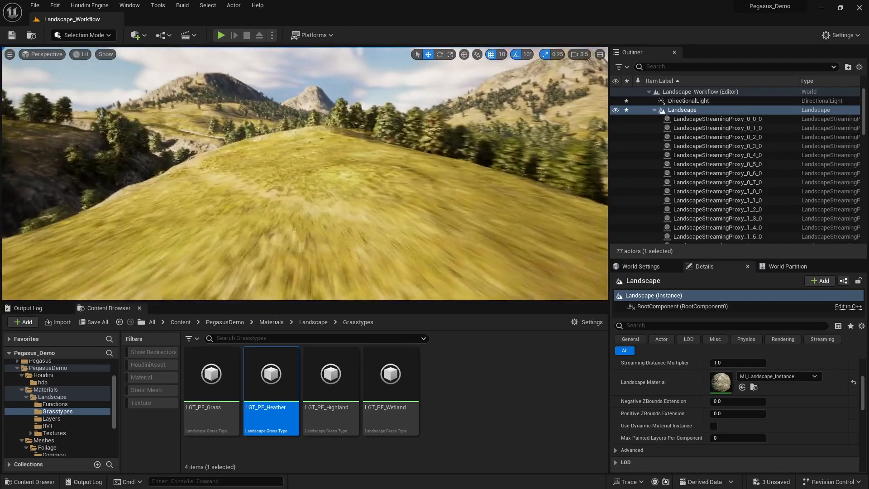
pyautogui.doubleClick(721, 381)
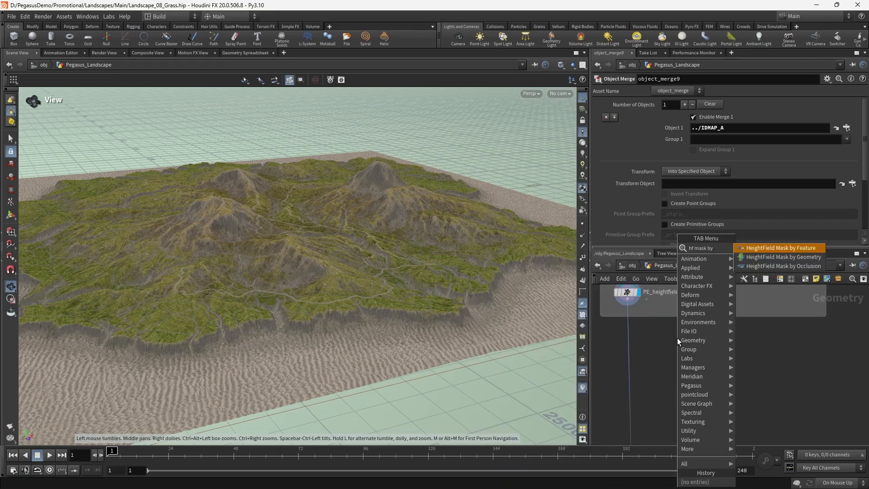
# - Insert a HeightField Visualize node with a custom green elevation material above heightfield_maskbyfeature12
pyautogui.click(782, 248)
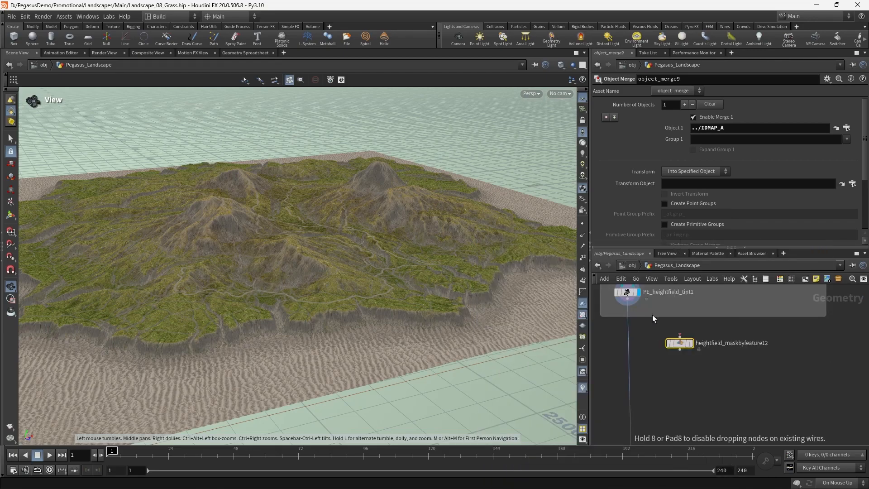
pyautogui.click(679, 342)
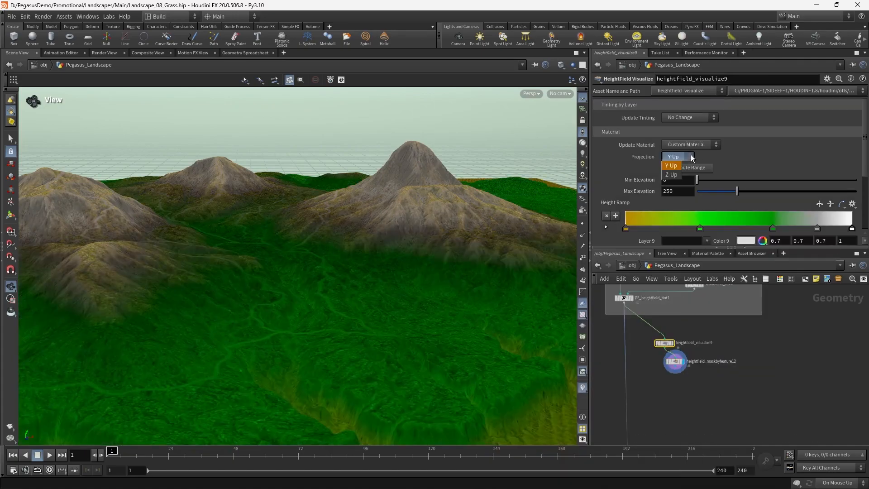
# - Show the mask layer in default red tinting and add an Object Merge referencing the null renamed ID_B
pyautogui.click(688, 117)
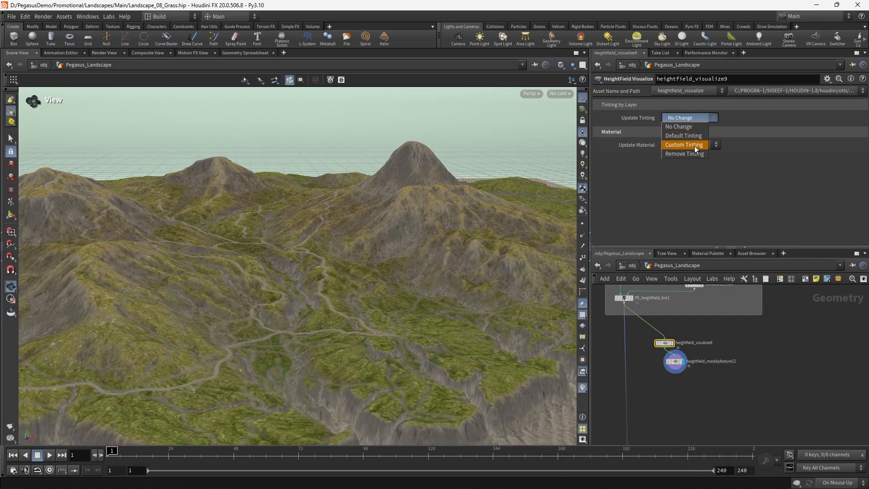
pyautogui.click(683, 135)
pyautogui.write('ob')
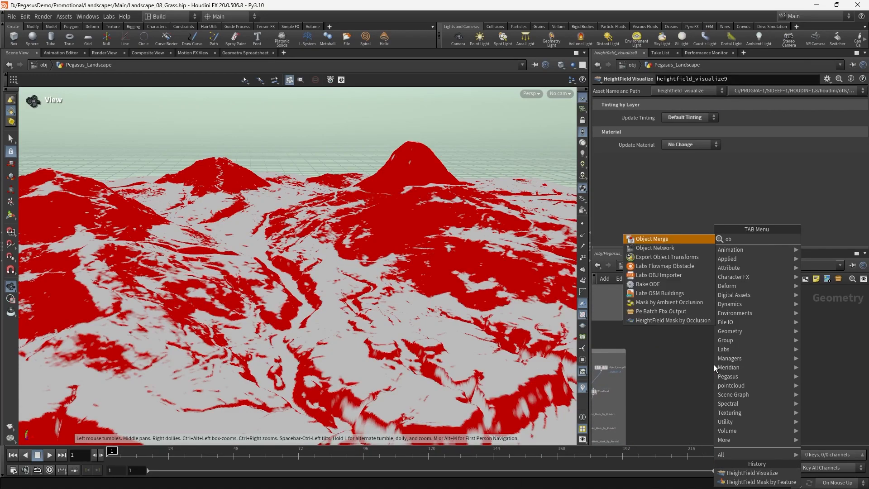
pyautogui.click(651, 239)
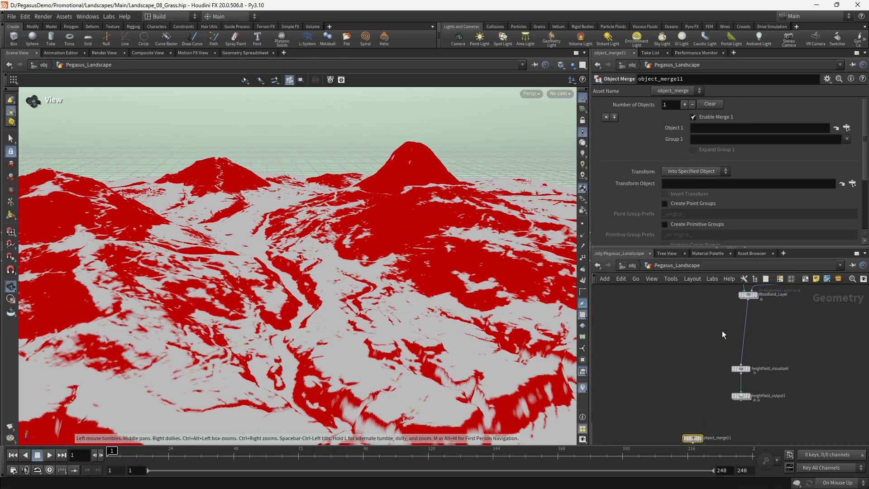
pyautogui.click(761, 320)
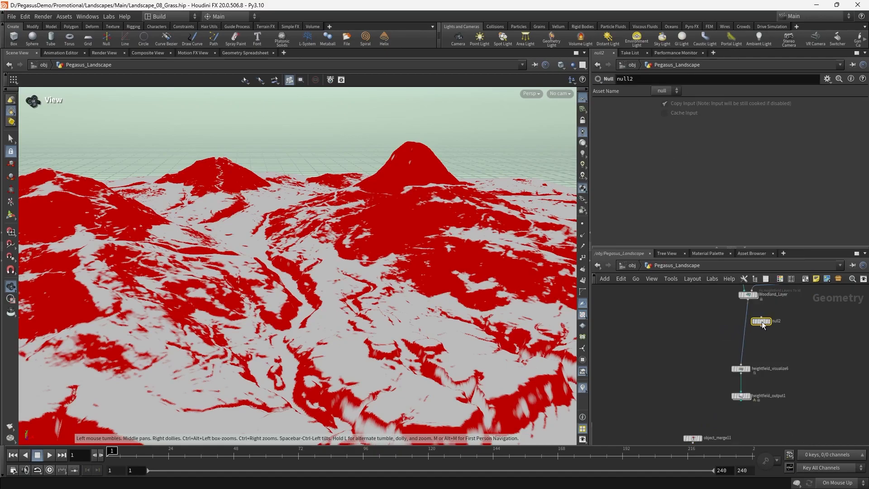
pyautogui.doubleClick(761, 321)
pyautogui.write('ID_B')
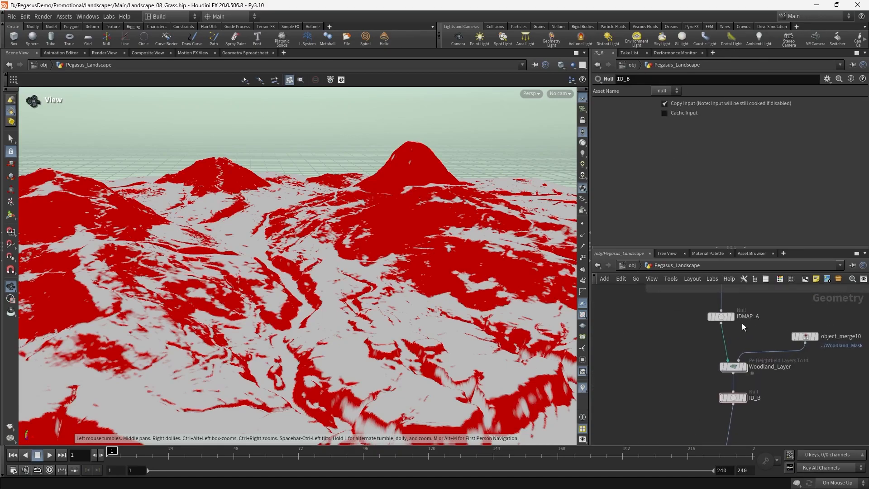
pyautogui.click(802, 337)
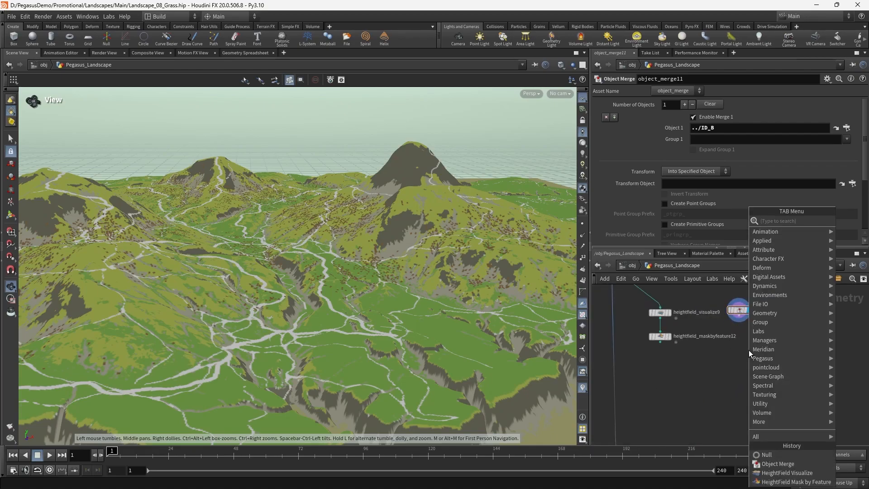
# - Add two PE Heightfield Id To Layer nodes converting Grass and Grass2 IDs, combined with Maximum, and view the result
pyautogui.write('h')
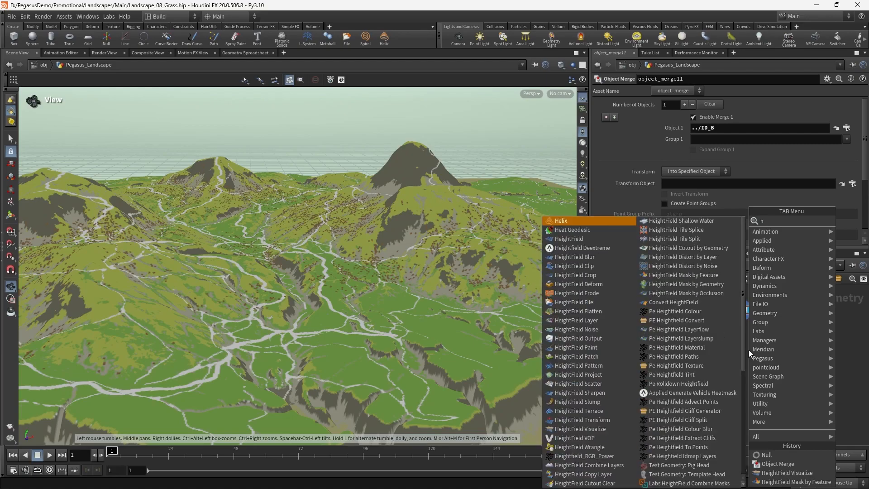
pyautogui.write('eightfield d')
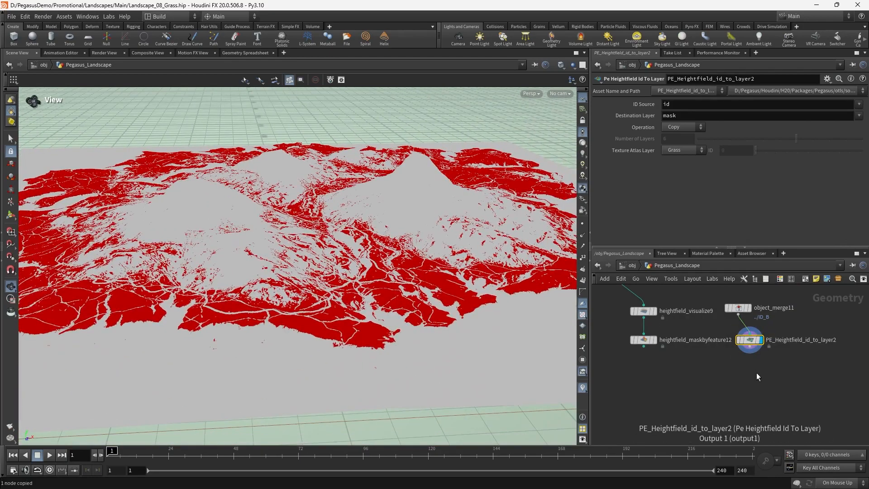
pyautogui.press('ctrl+v')
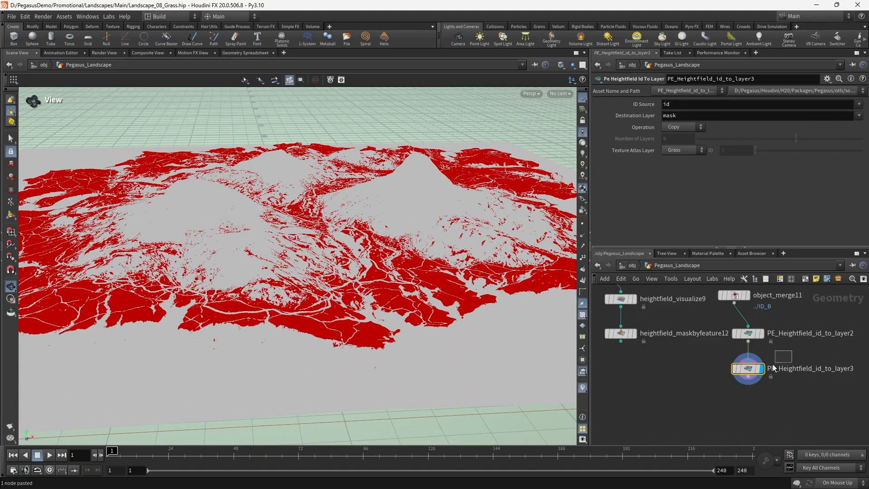
pyautogui.click(681, 127)
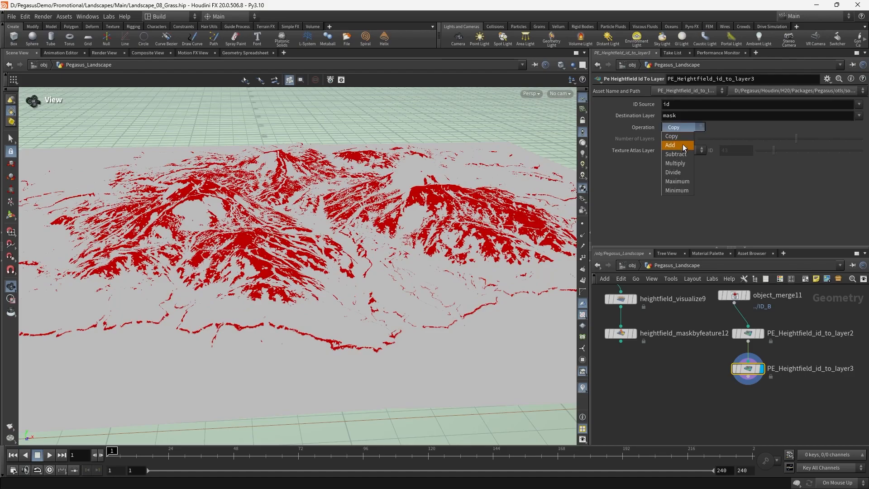
pyautogui.click(677, 181)
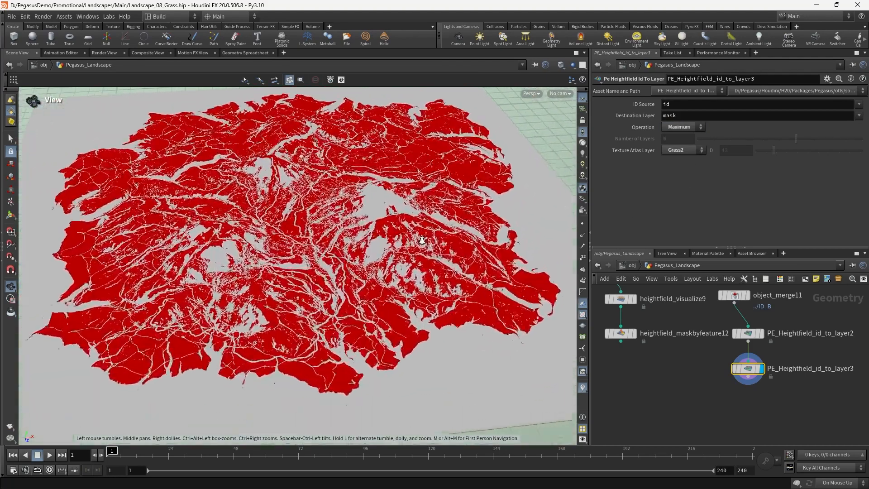
pyautogui.click(703, 338)
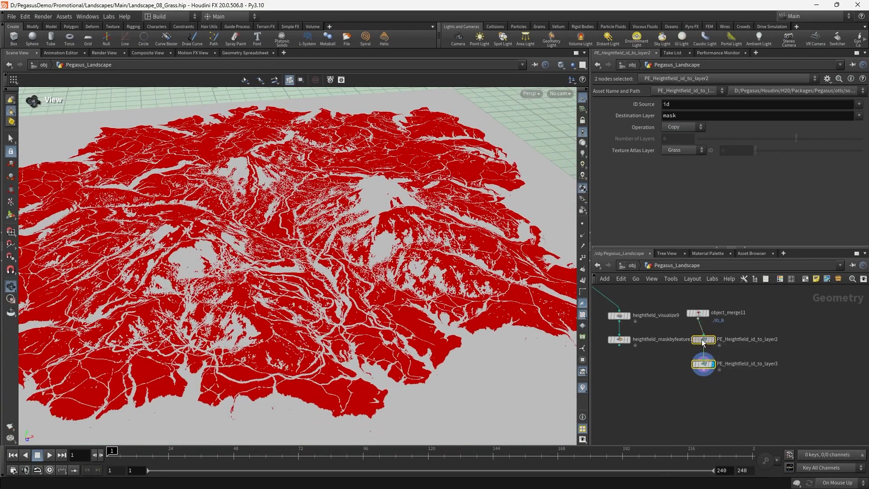
pyautogui.click(714, 363)
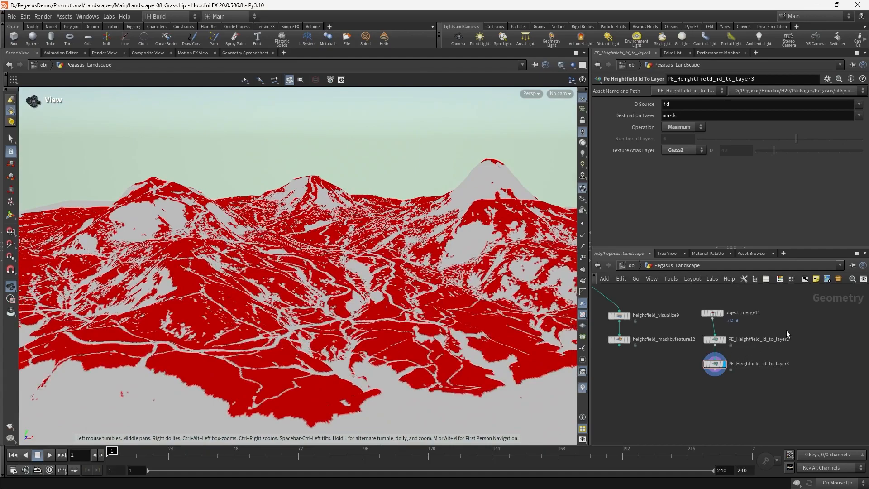
pyautogui.click(741, 312)
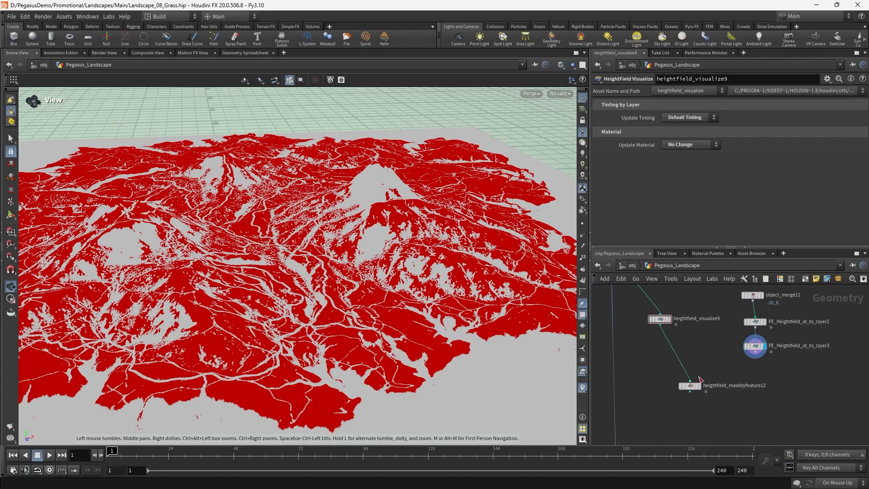
# - Route a HeightField Layer node (Layers: mask) into maskbyfeature12, set Combine with Existing to Multiply and disable Mask by Slope
pyautogui.click(692, 385)
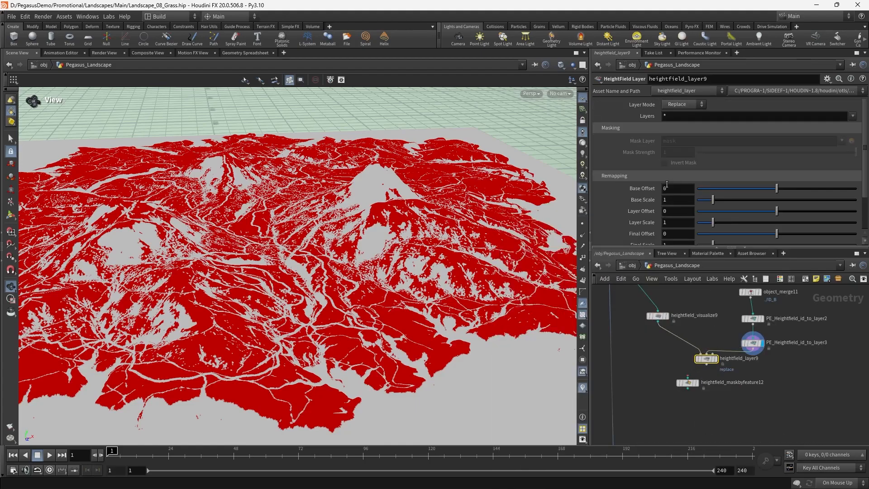
pyautogui.write('mask')
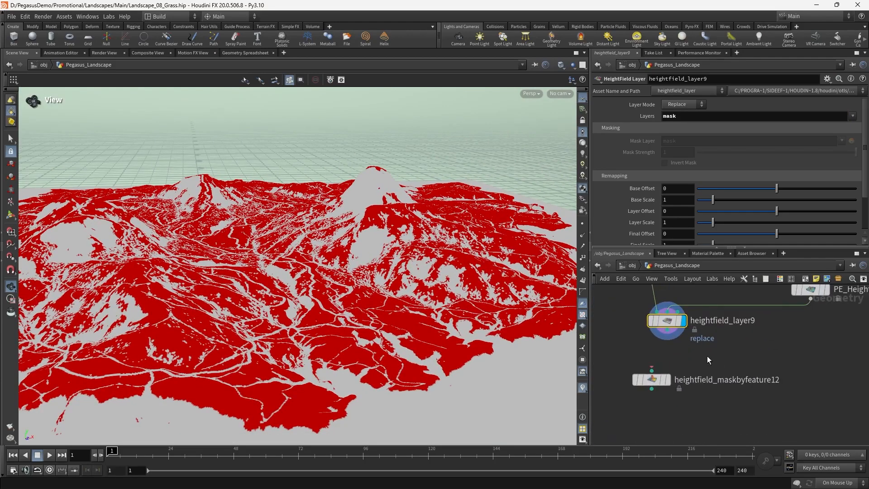
pyautogui.click(650, 379)
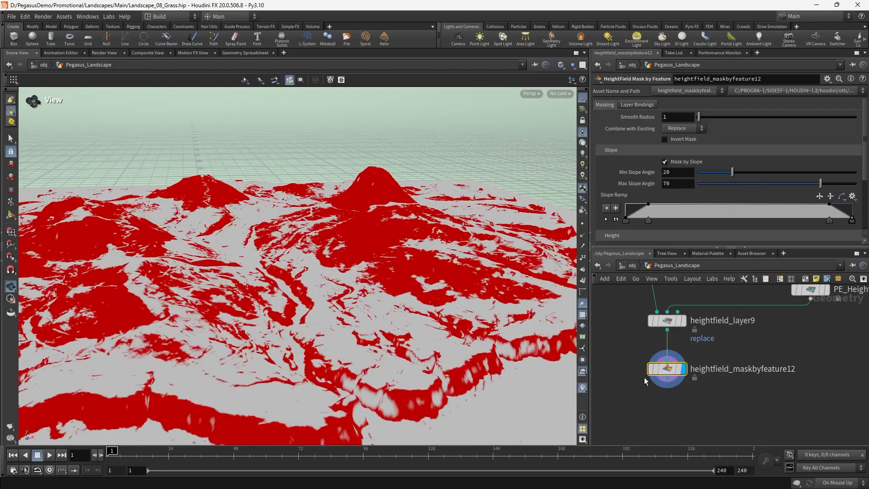
pyautogui.click(683, 127)
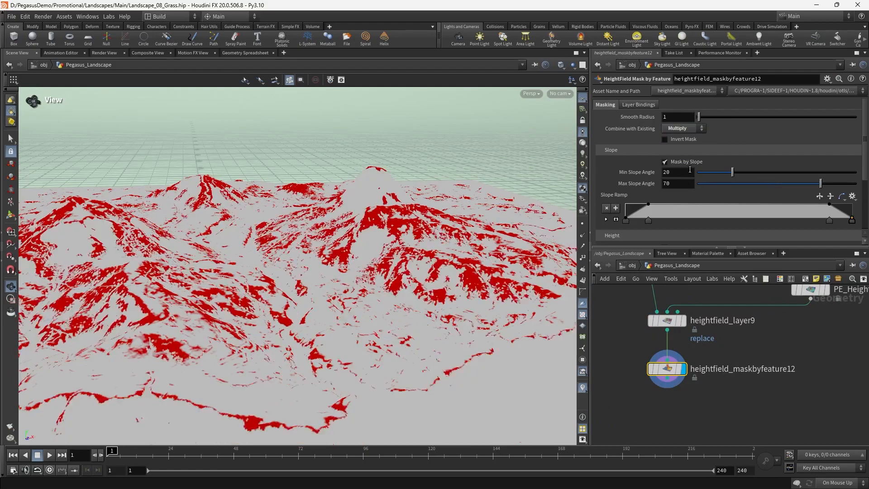
pyautogui.click(664, 161)
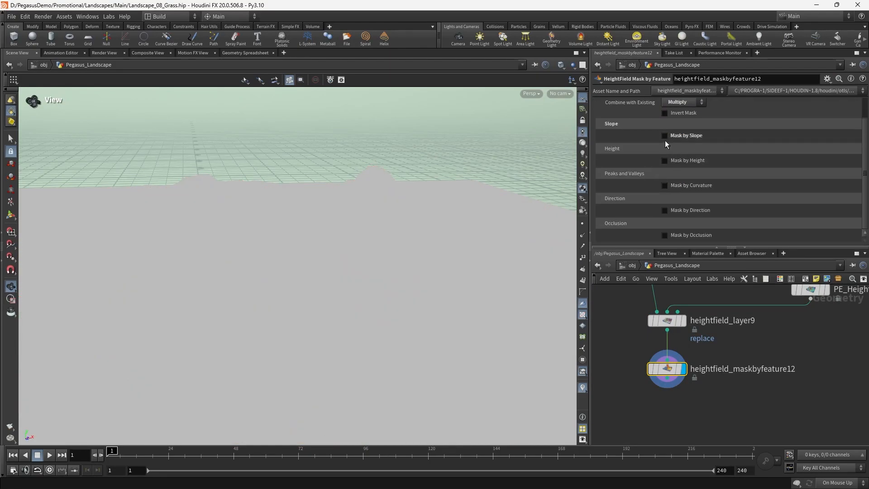
# - Enable Mask by Occlusion on heightfield_maskbyfeature12 and adjust its ramp settings
pyautogui.click(664, 235)
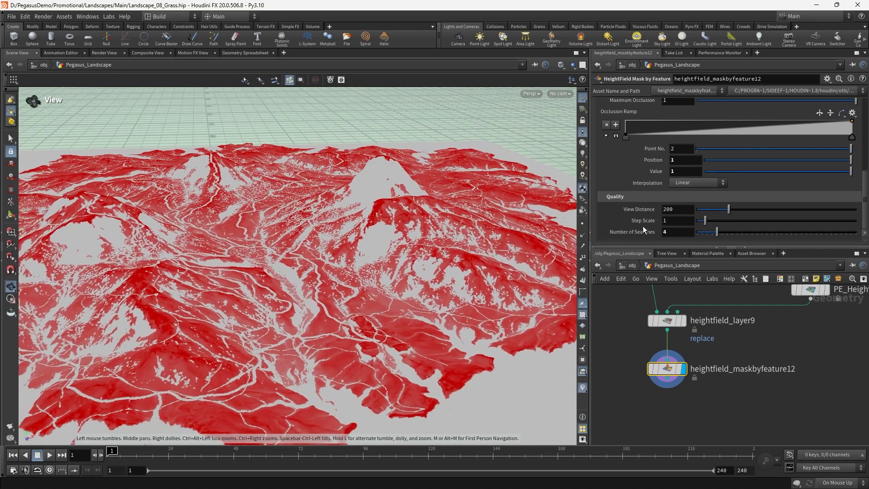
pyautogui.scroll(3)
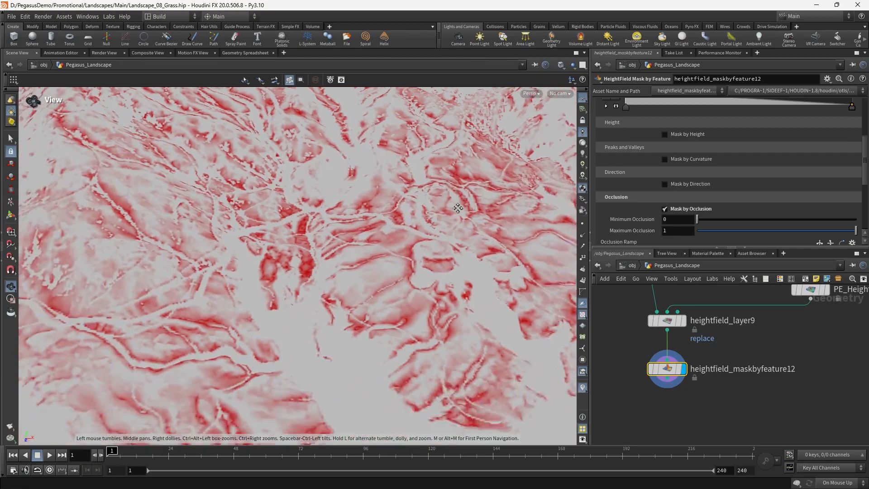
# - Enable Mask by Curvature, compute its range from the terrain and pick a preset ramp shape
pyautogui.click(665, 159)
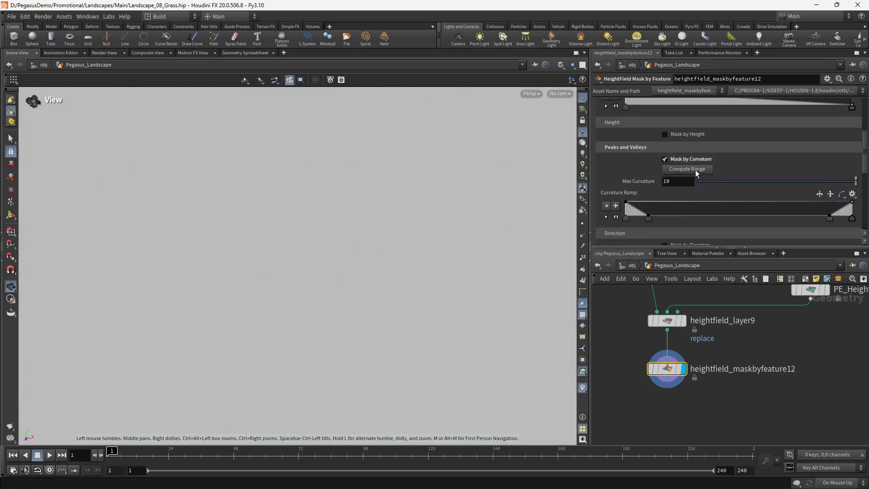
pyautogui.click(853, 194)
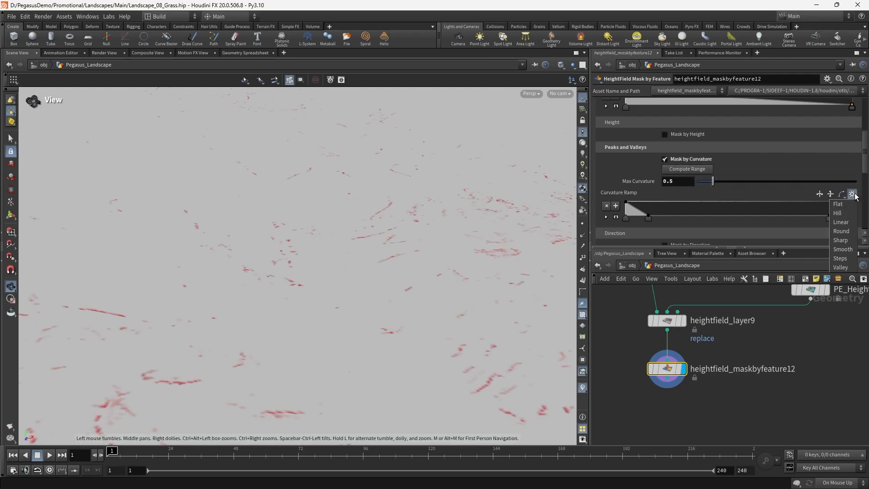
pyautogui.click(840, 222)
pyautogui.write('null')
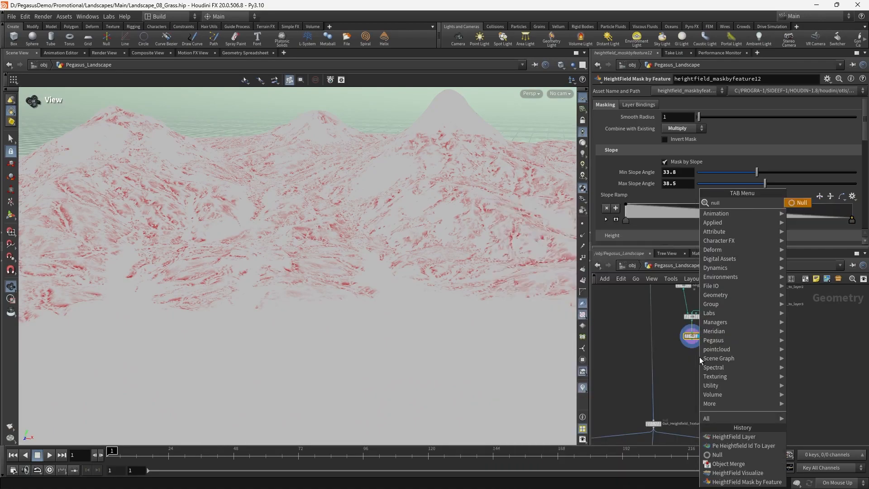
# - Place a Null named OUT_Meadow under heightfield_maskbyfeature12 and display the red meadow mask
pyautogui.click(717, 453)
pyautogui.write('OUT')
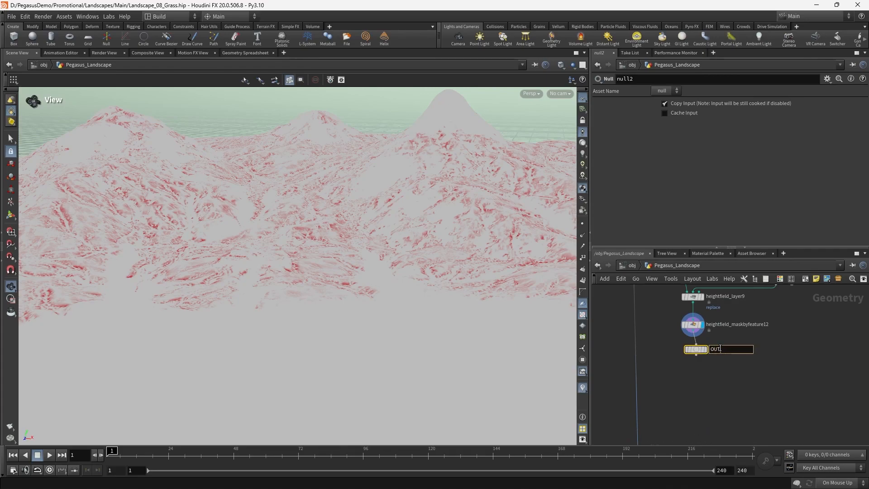
pyautogui.write('_Meadow')
pyautogui.press('Return')
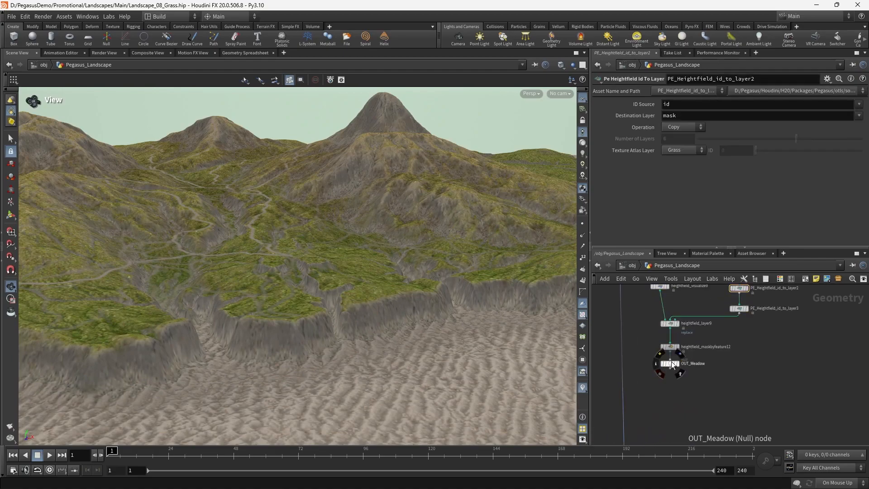
pyautogui.click(669, 363)
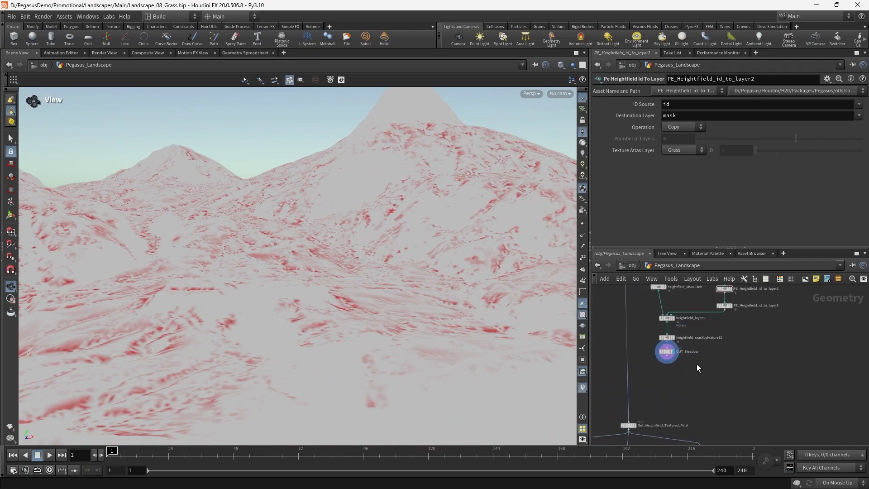
# - Reference OUT_Meadow with a merge node and grow IDMAP_LAYERS to nine entries named Meadow and Heath
pyautogui.press('tab')
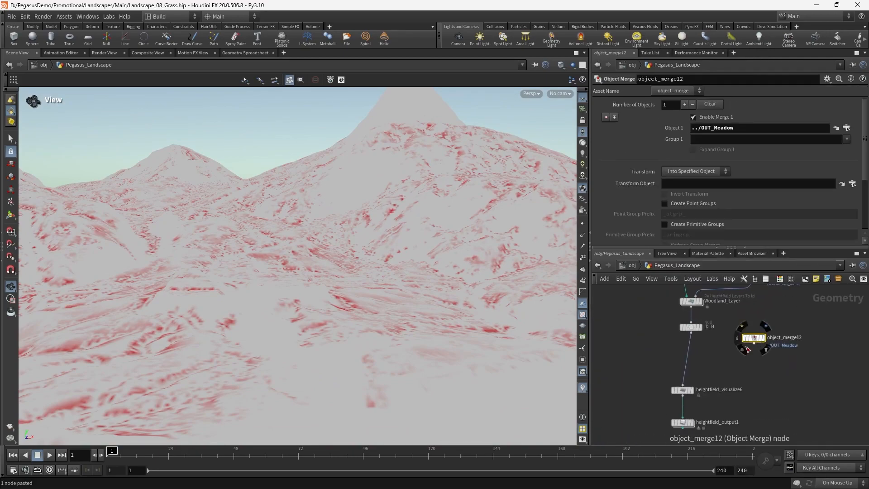
pyautogui.click(690, 327)
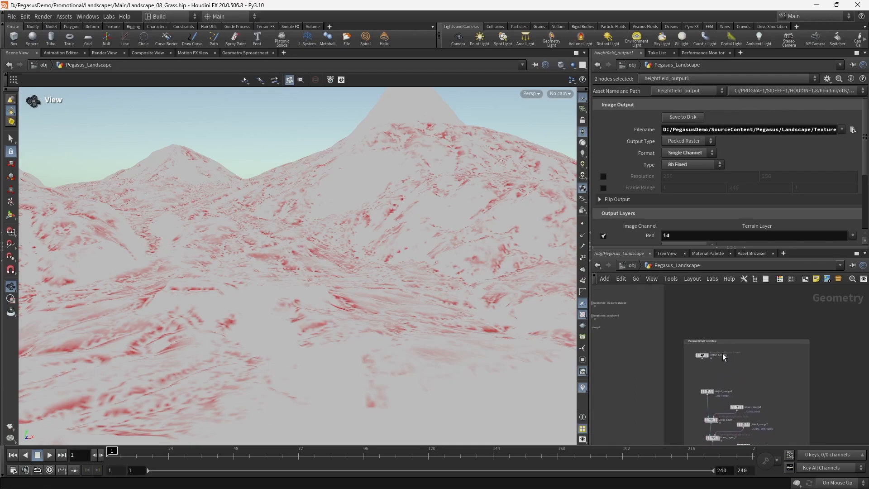
pyautogui.click(681, 342)
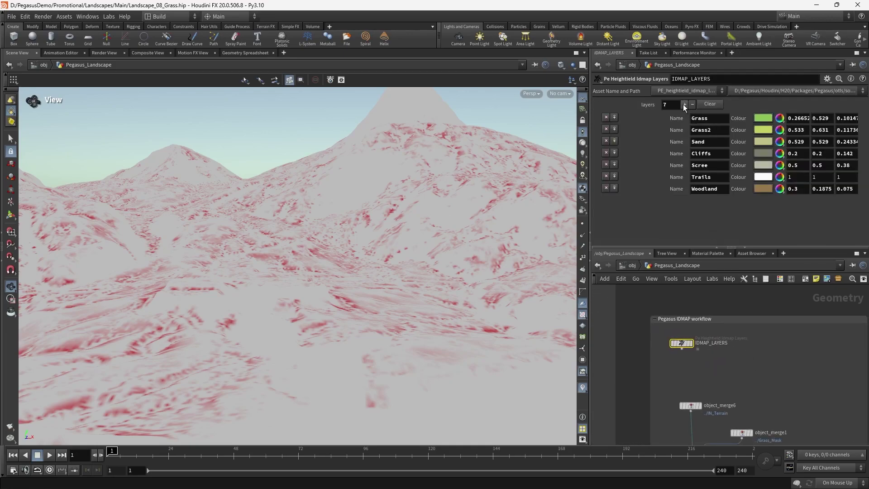
pyautogui.click(685, 104)
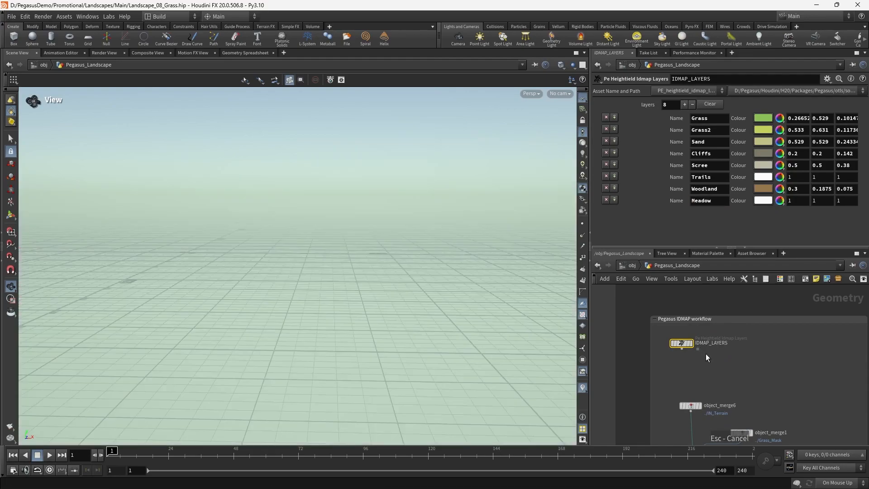
pyautogui.click(684, 104)
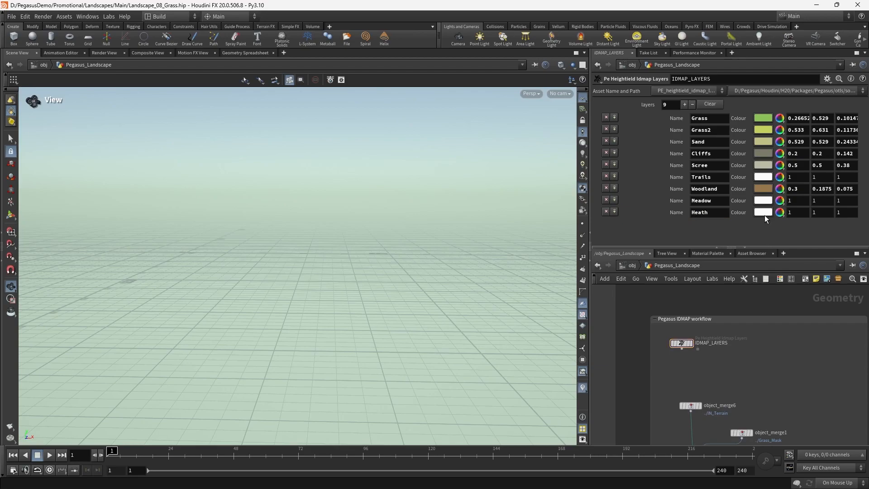
# - Colour the Heath layer pink and the Meadow layer lime green in the Color Editor
pyautogui.click(762, 211)
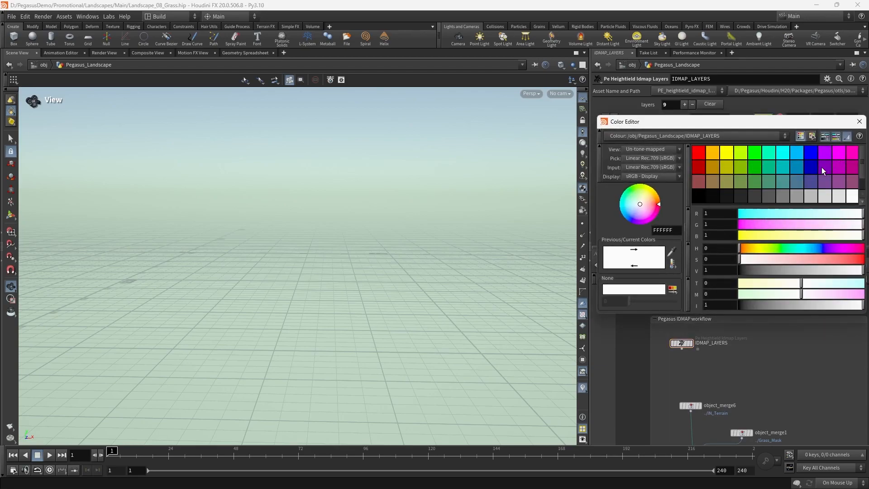
pyautogui.click(859, 121)
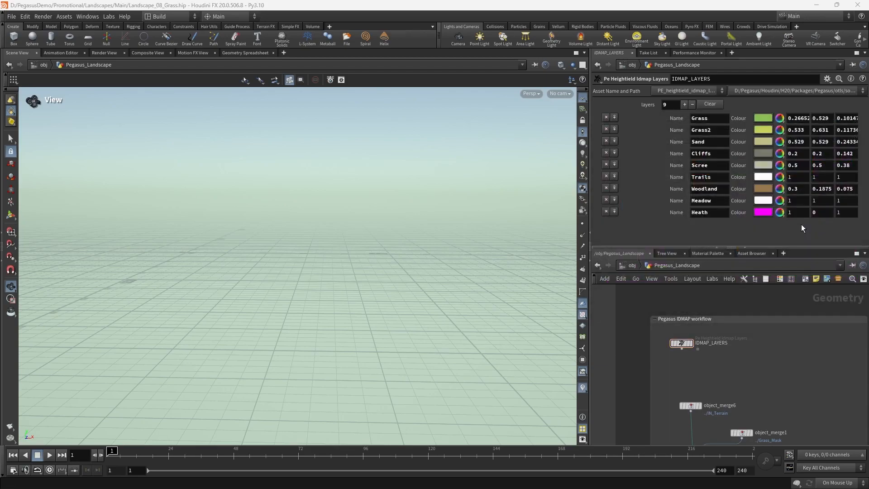
pyautogui.click(762, 212)
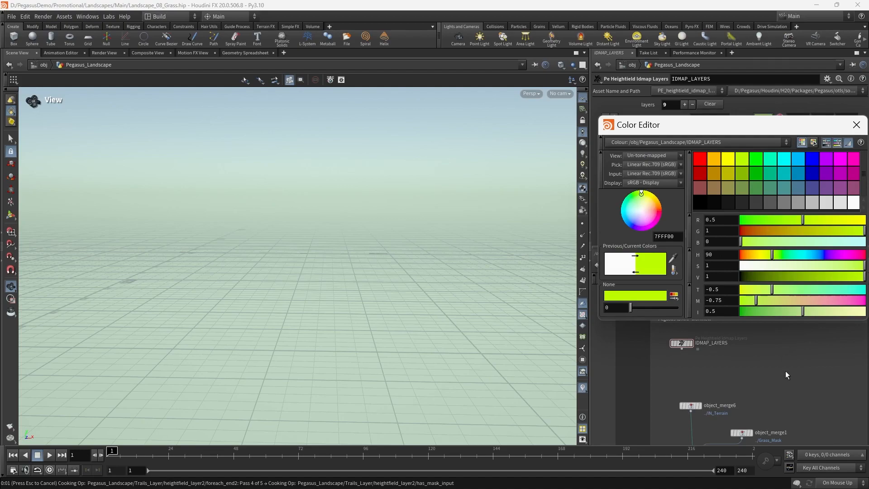
pyautogui.click(857, 124)
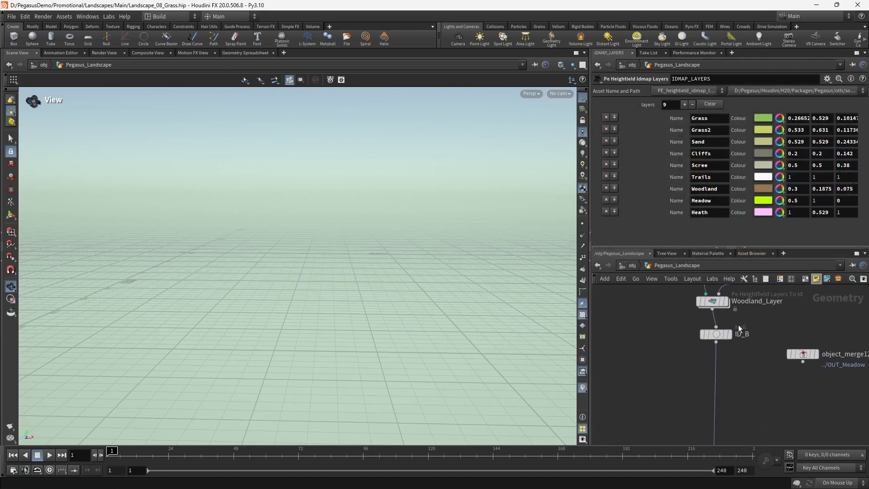
pyautogui.click(715, 334)
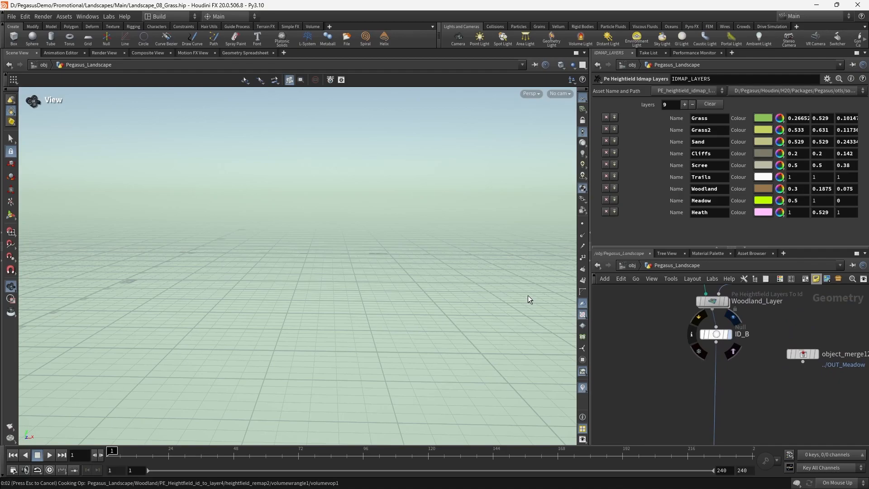
# - Add a PE Heightfield Layers To Id node writing the mask to the Meadow atlas layer with Ramp visualisation
pyautogui.press('tab')
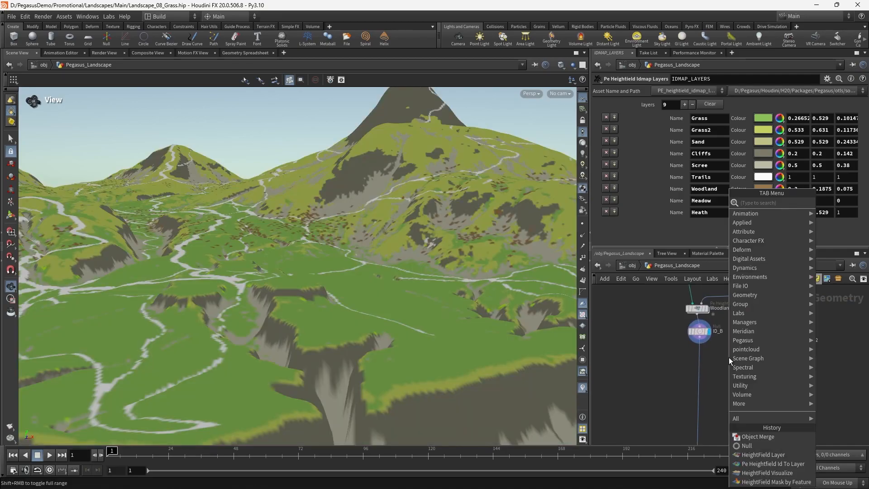
pyautogui.write('heightfield layers')
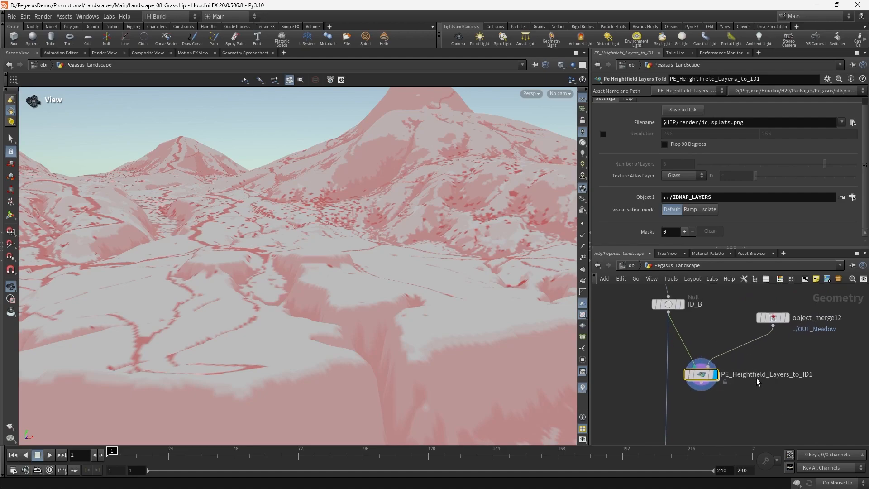
pyautogui.click(682, 175)
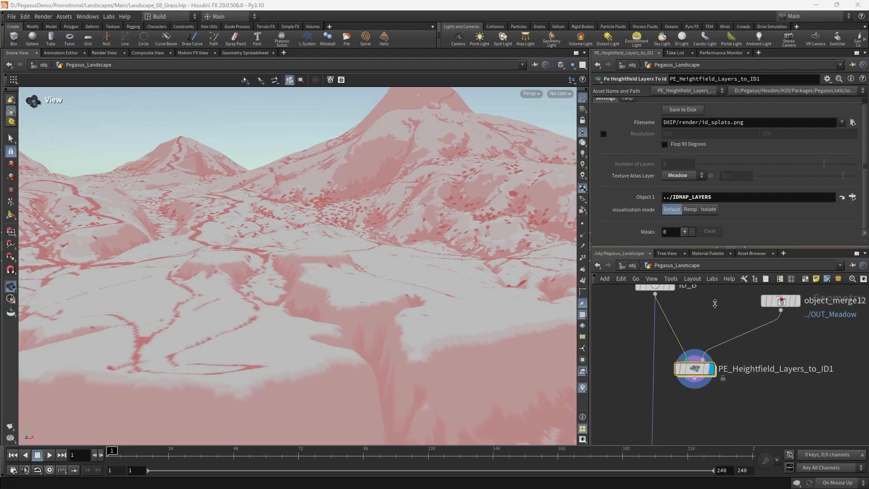
pyautogui.click(689, 209)
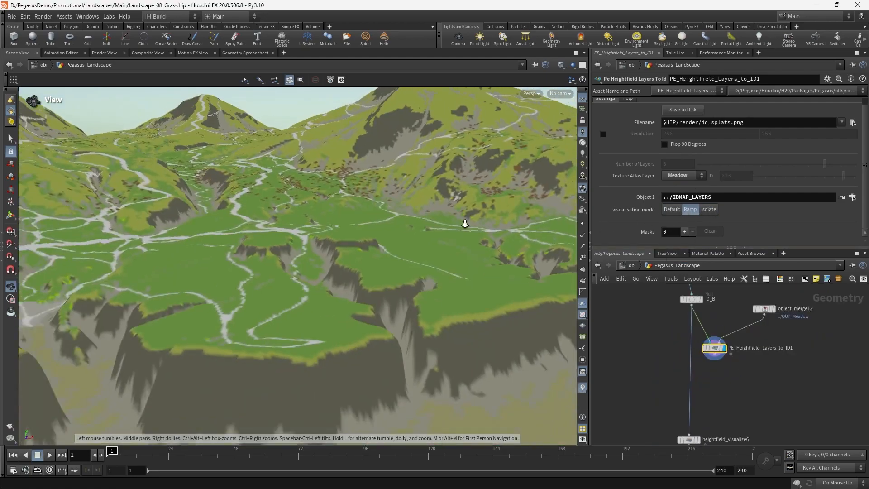
pyautogui.click(685, 231)
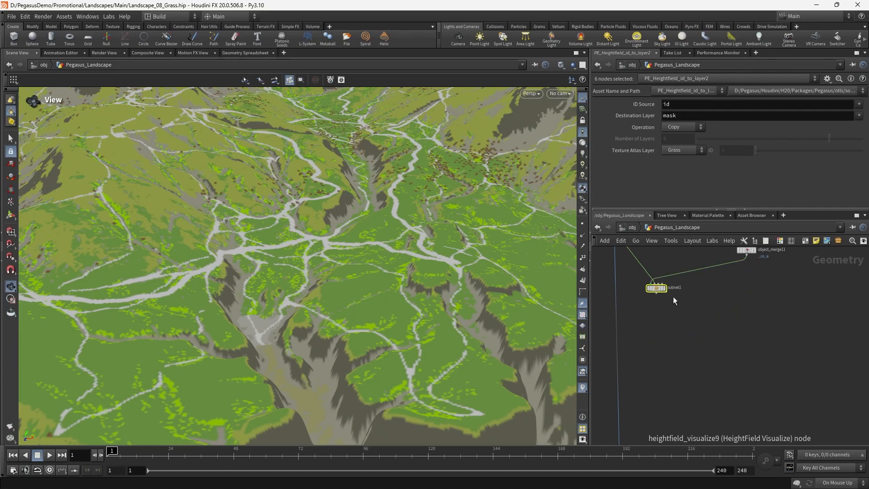
# - Inside subnet1, copy and paste the id-to-layer, heightfield layer and mask-by-feature nodes
pyautogui.doubleClick(655, 288)
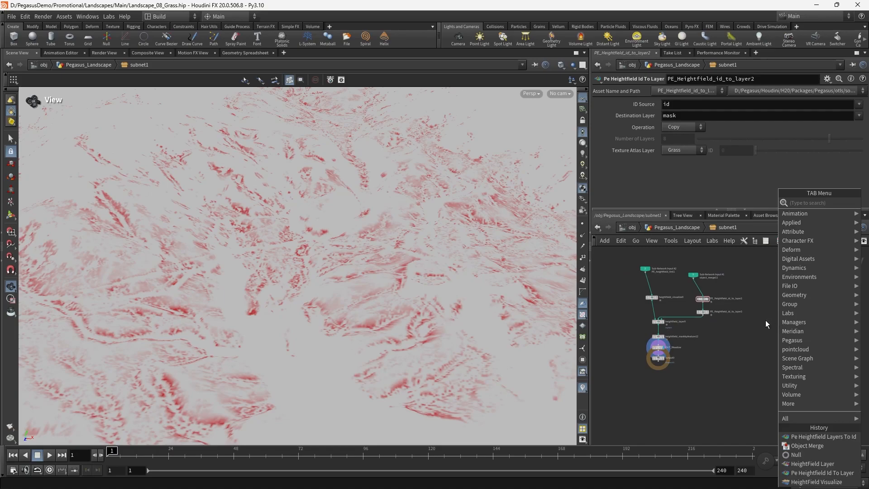
pyautogui.press('ctrl+c')
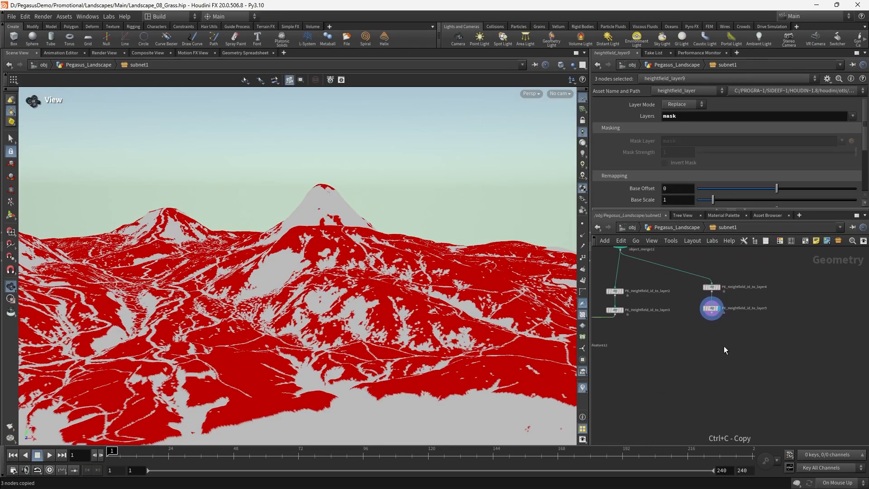
pyautogui.press('ctrl+v')
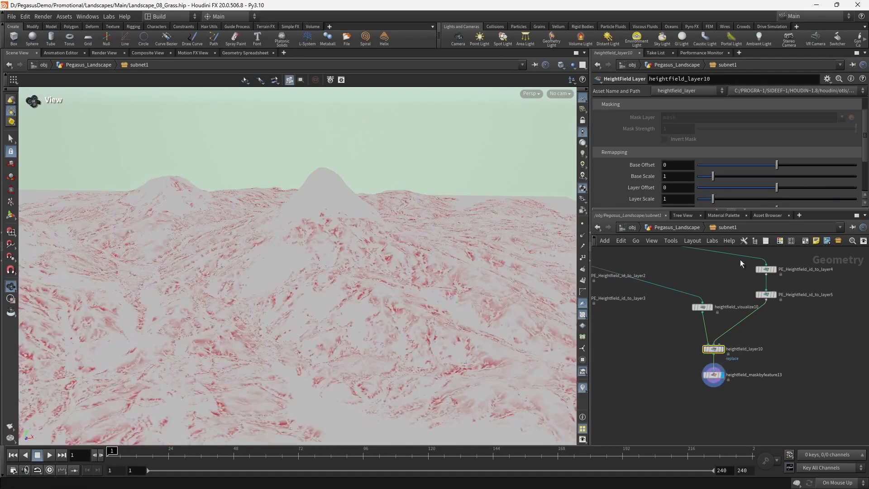
# - Enable Mask by Slope on heightfield_maskbyfeature13 with angles 33.8 to 38.5 degrees
pyautogui.click(713, 373)
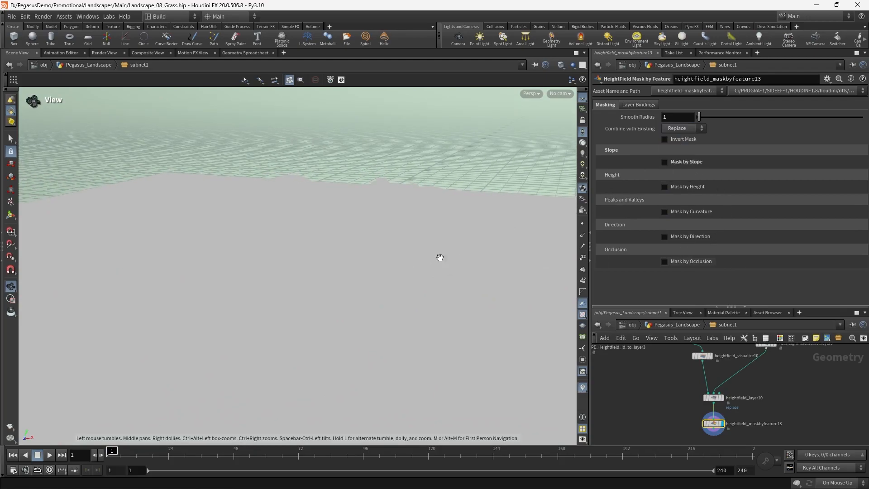
pyautogui.click(664, 162)
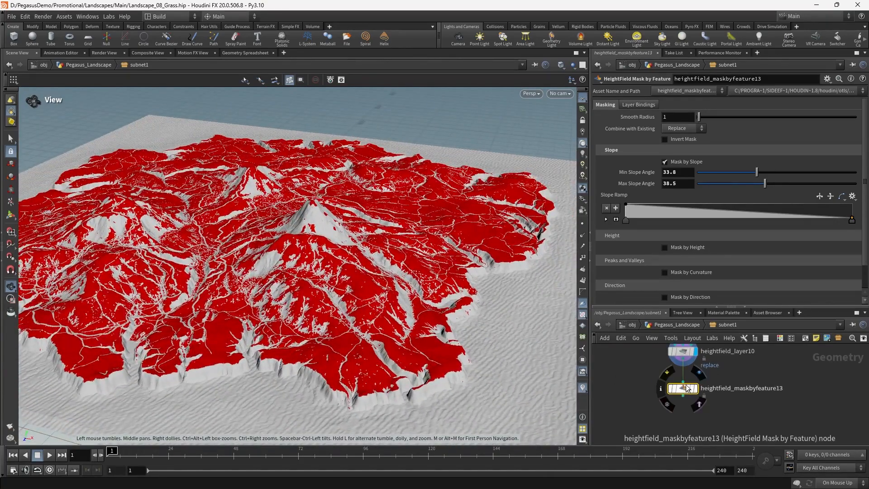
# - Swap slope masking for Mask by Occlusion plus Mask by Direction at goal angle -158, spread 65.6
pyautogui.click(664, 161)
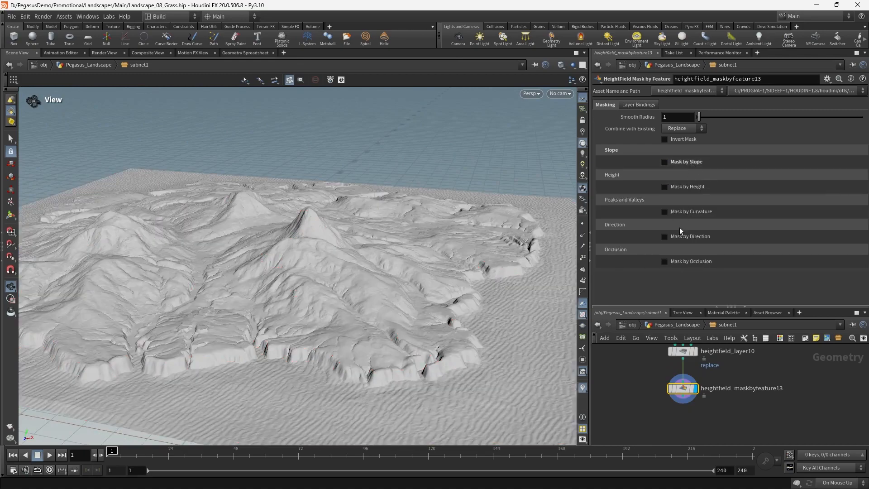
pyautogui.click(664, 260)
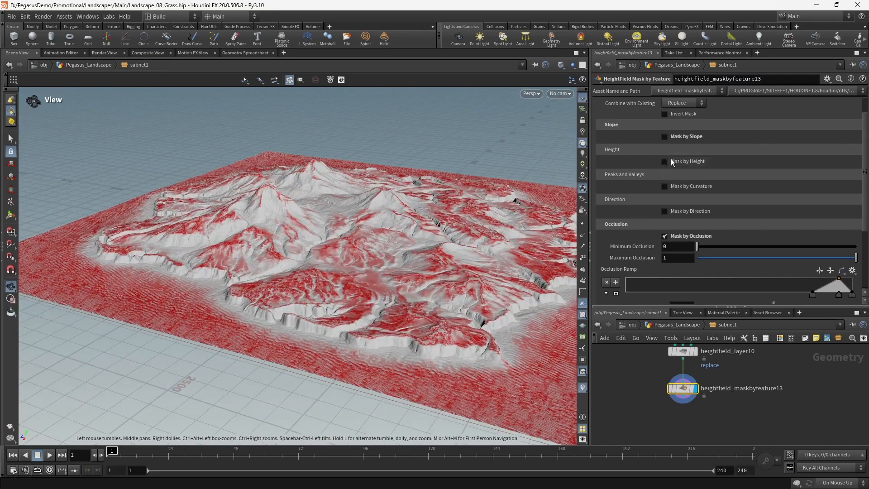
pyautogui.click(664, 162)
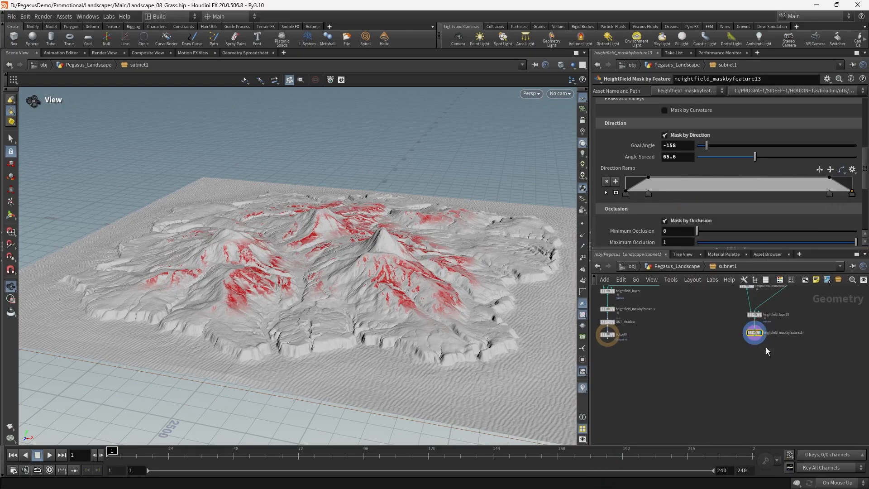
# - Add output1, create the OUT_Heath null, and paste both OUT nulls below subnet1
pyautogui.click(760, 367)
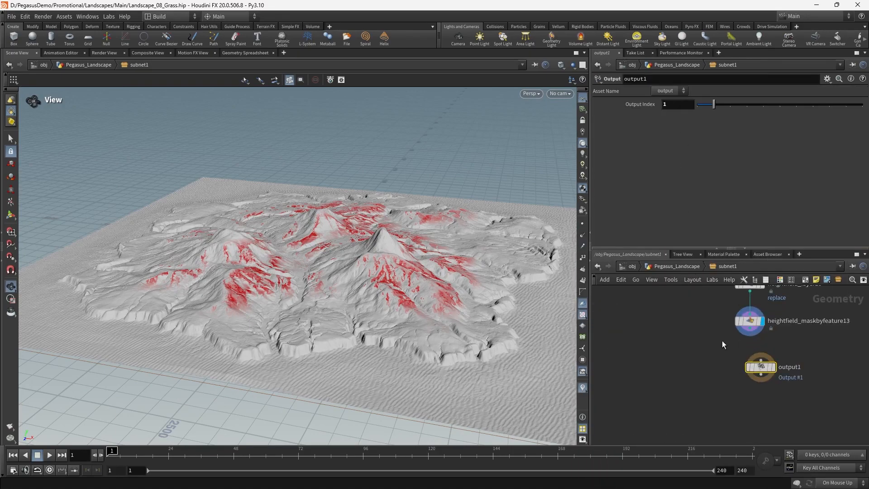
pyautogui.click(642, 322)
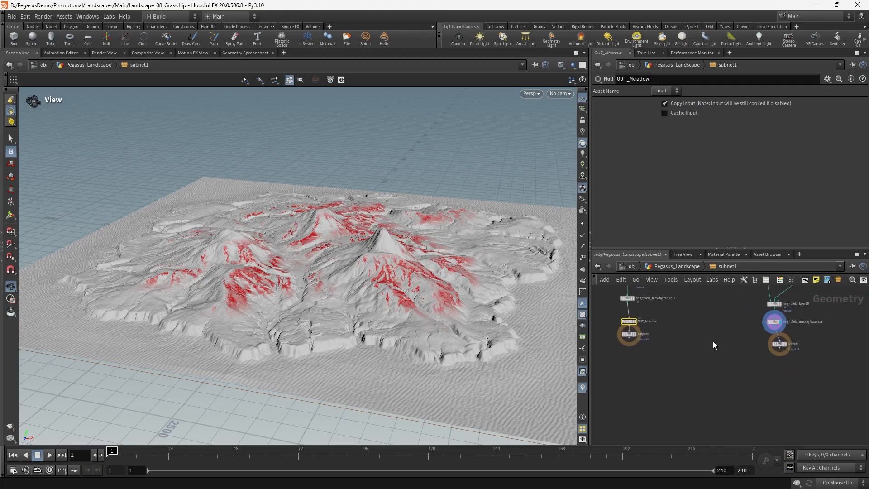
pyautogui.press('Tab')
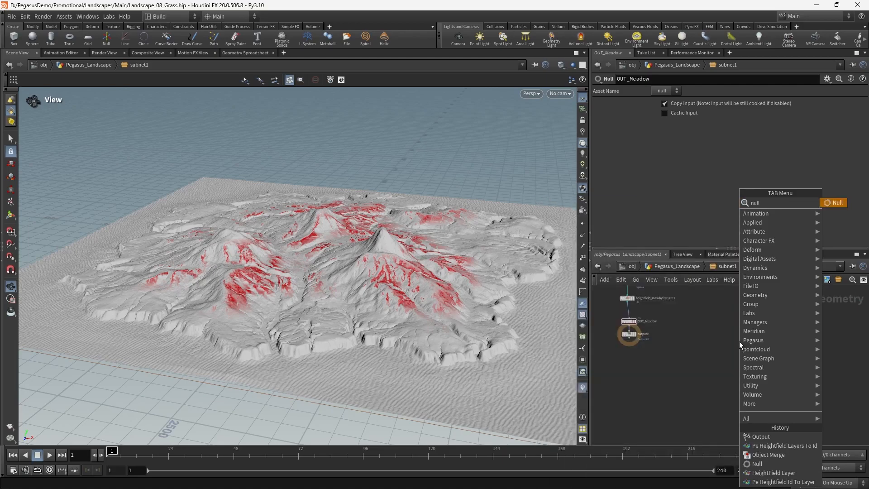
pyautogui.click(834, 202)
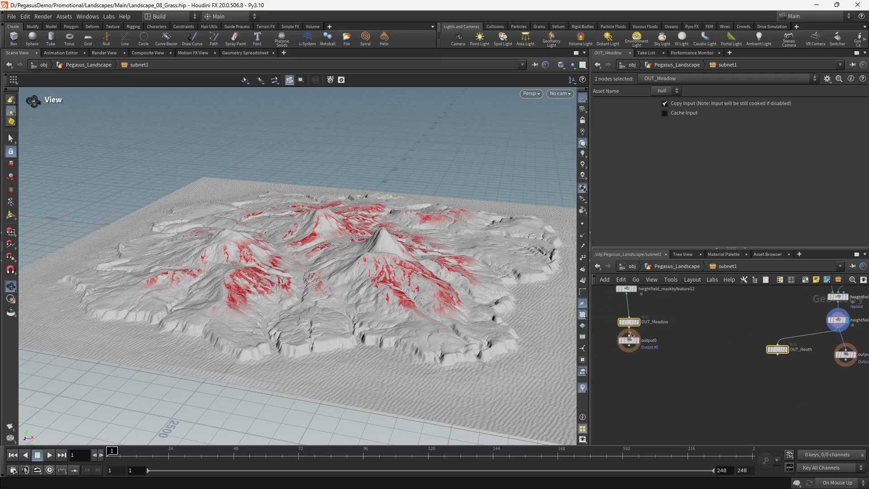
pyautogui.press('ctrl+v')
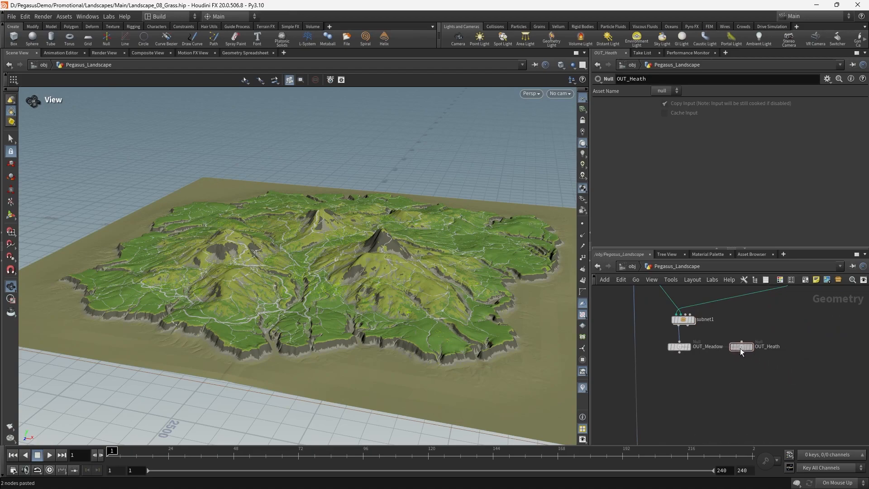
# - Duplicate object_merge12 to reference ../OUT_Heath and a Layers_to_ID2 node writing the Heath atlas layer
pyautogui.click(664, 103)
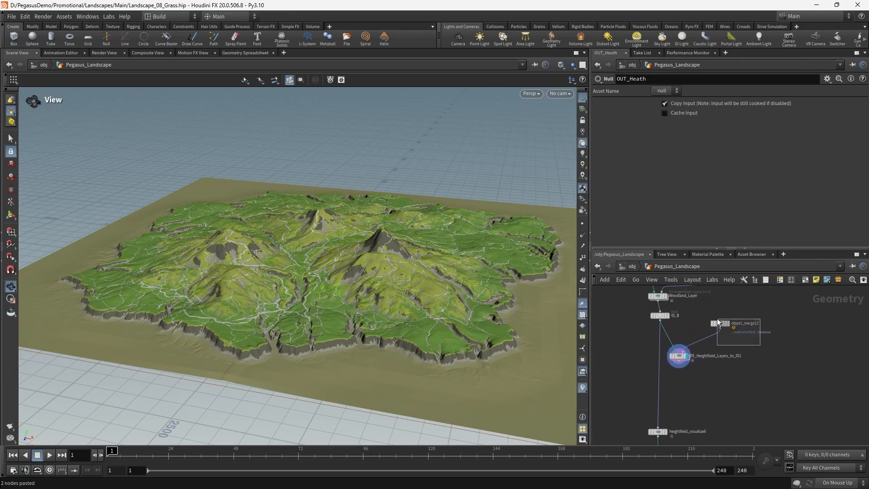
pyautogui.click(715, 321)
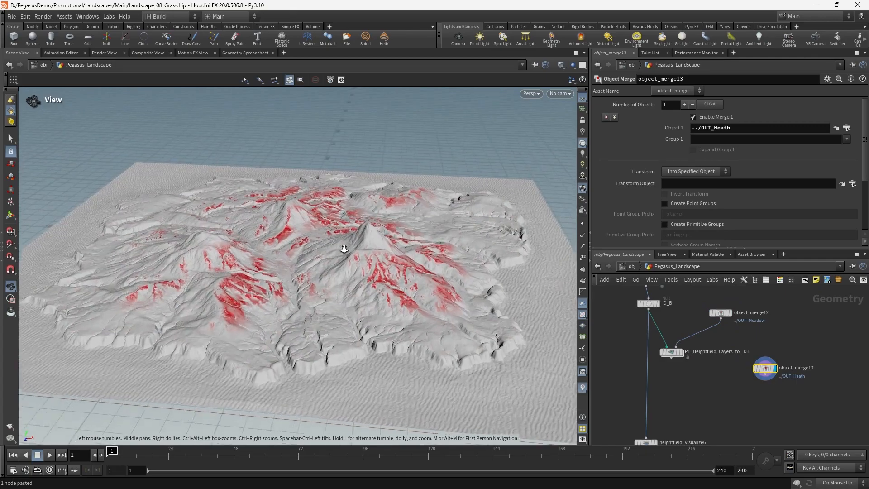
pyautogui.click(707, 372)
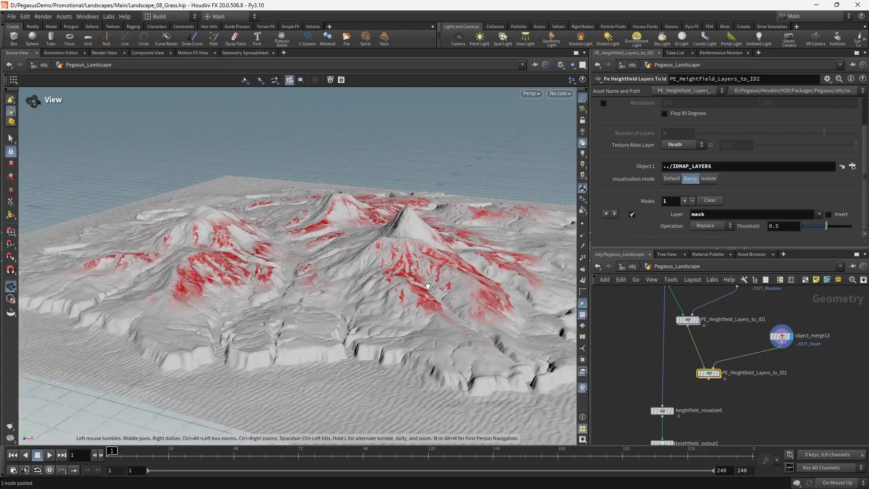
pyautogui.click(708, 372)
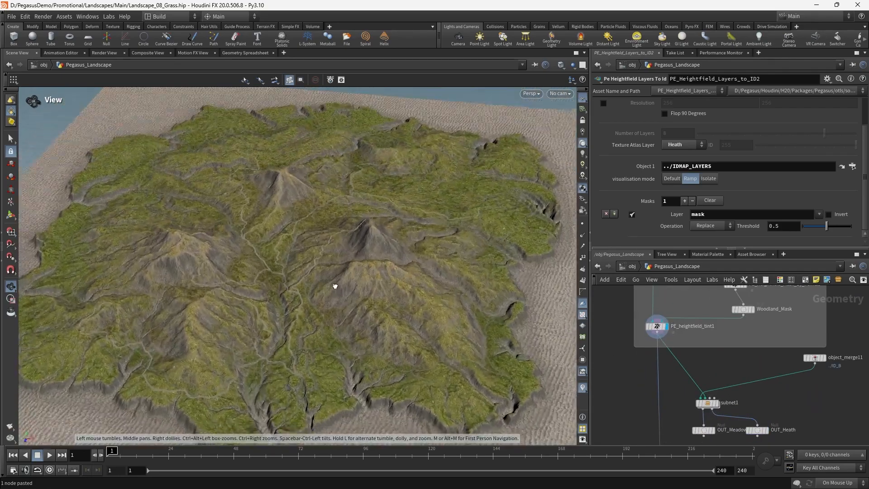
# - Place a PE Heightfield Colour node via the 'heightfield c' search
pyautogui.click(657, 326)
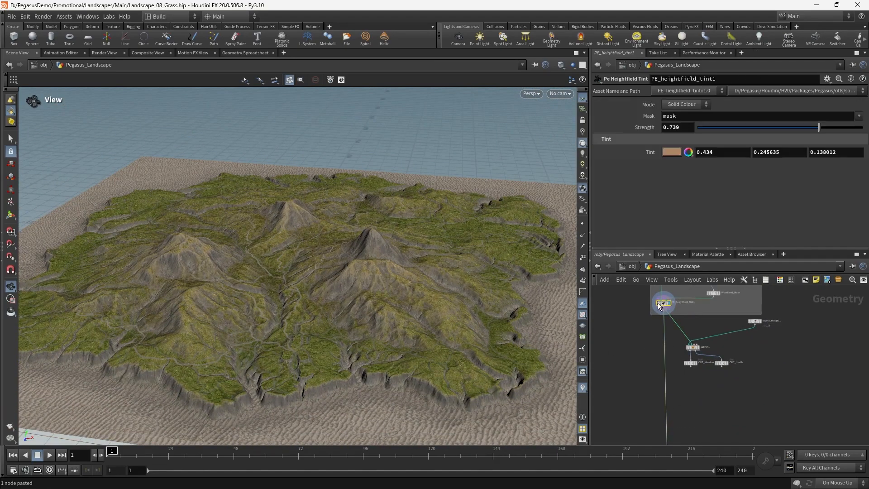
pyautogui.click(687, 376)
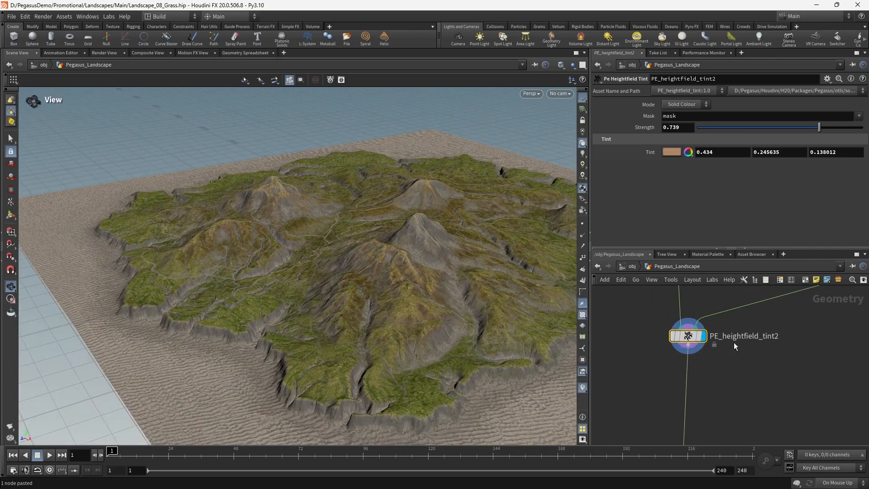
pyautogui.press('Tab')
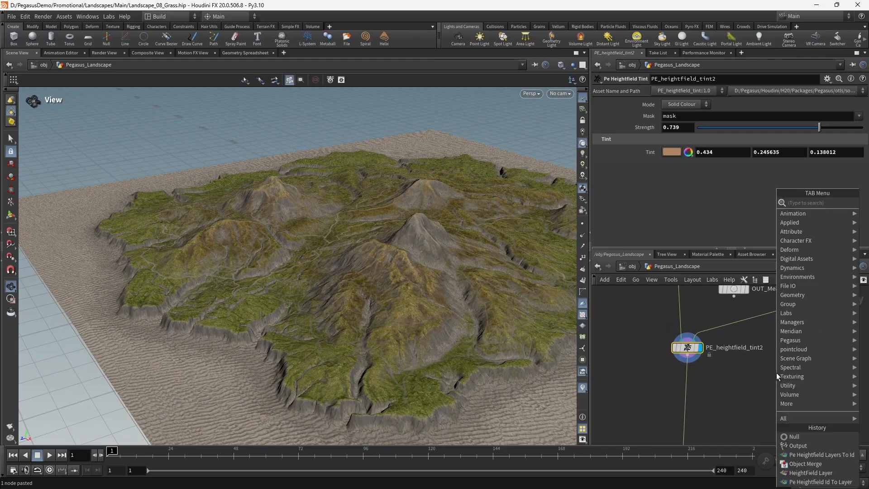
pyautogui.write('heightfield c')
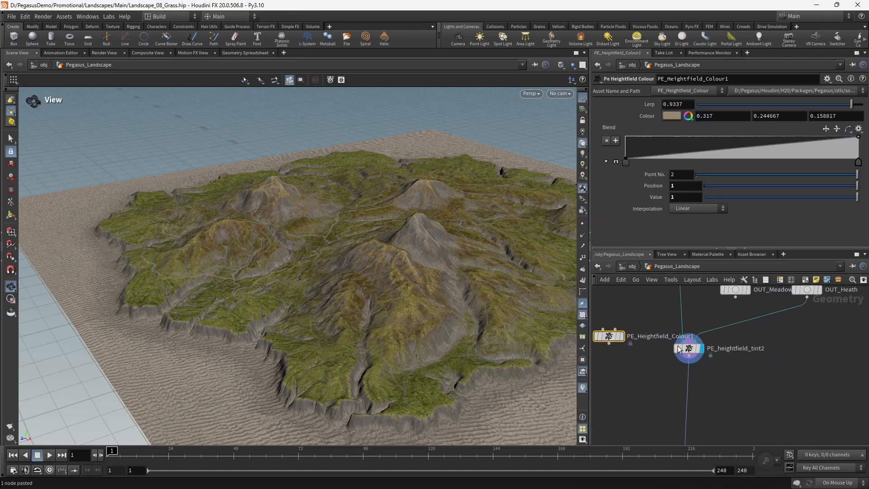
# - Change the PE_heightfield_tint2 Tint swatch from brown to bright pink (2, 1.066, 1.344)
pyautogui.click(689, 348)
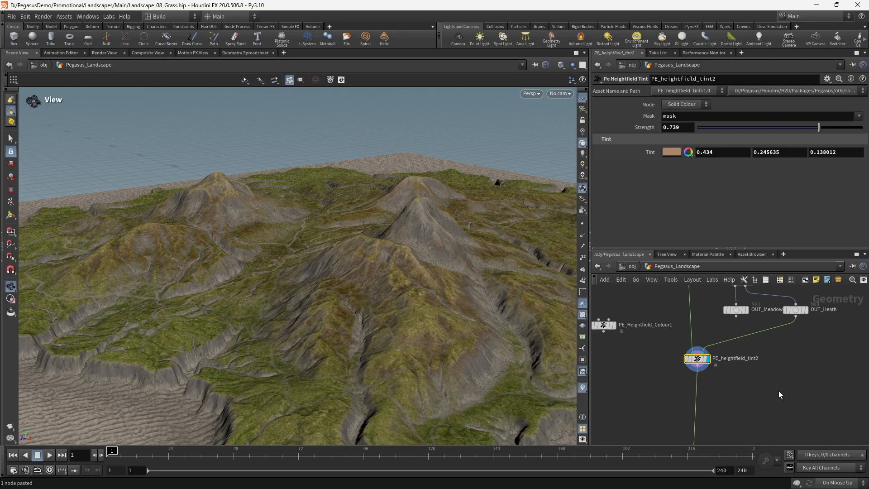
pyautogui.click(670, 152)
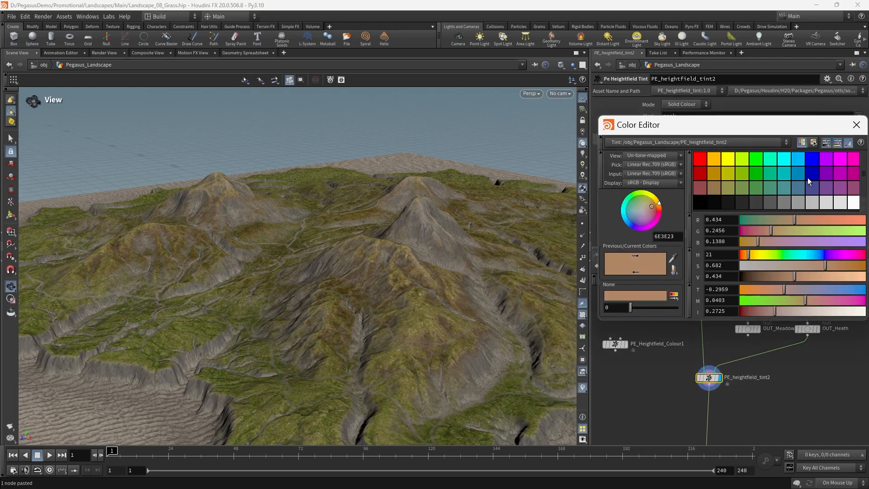
pyautogui.click(629, 224)
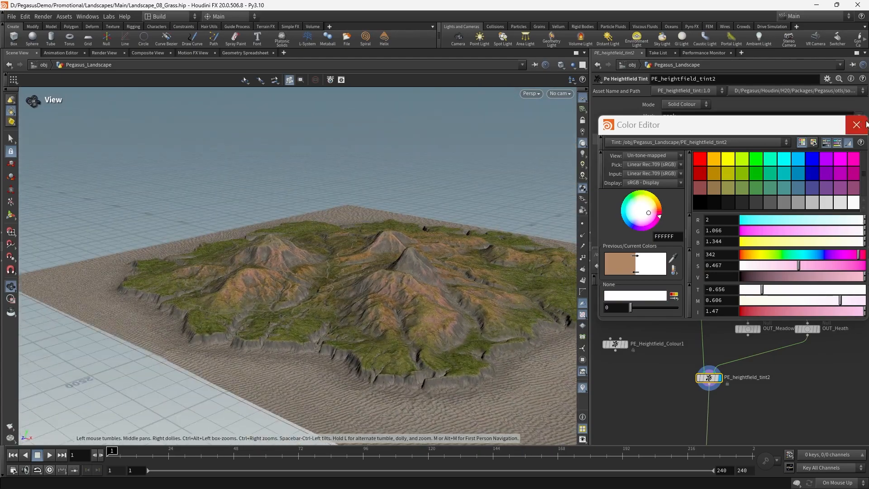
pyautogui.click(856, 124)
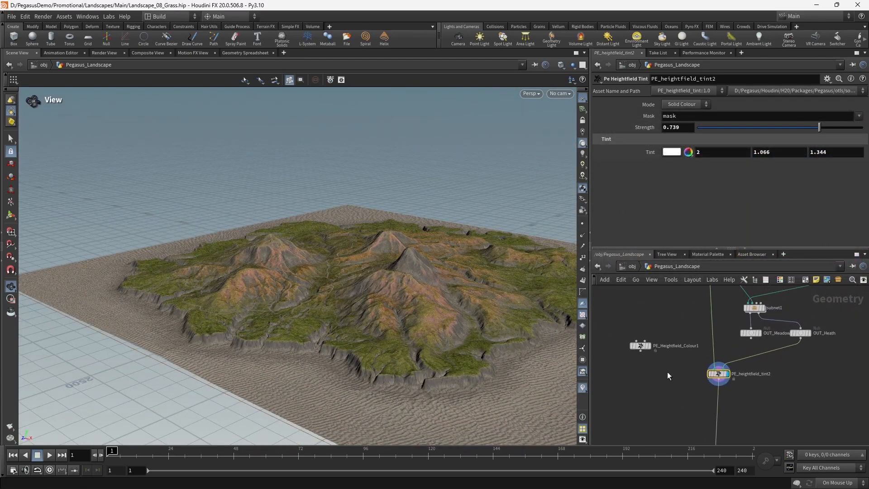
# - Wire PE_Heightfield_Colour1 after OUT_Heath so pink heath patches show, and check heightfield_output1's exported ID map
pyautogui.click(826, 332)
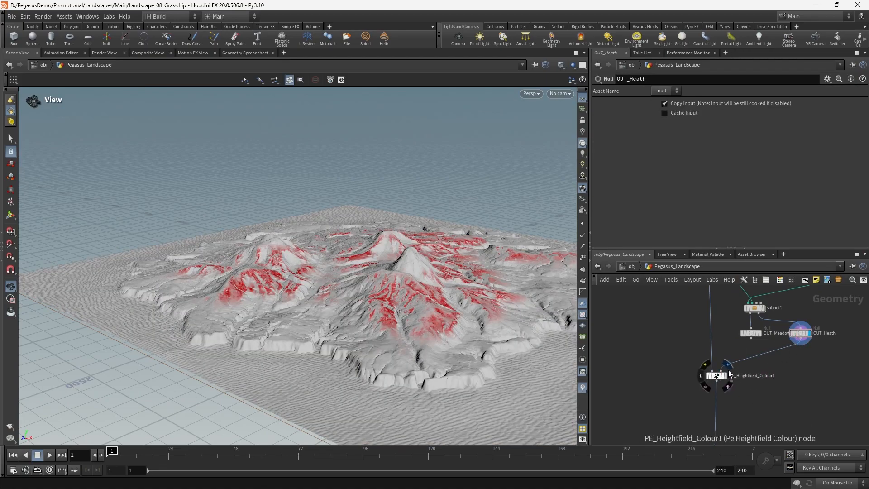
pyautogui.click(717, 375)
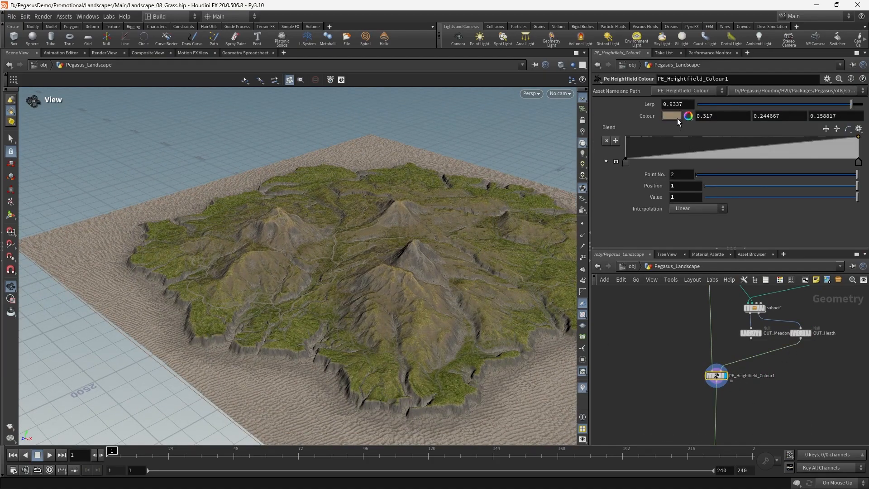
pyautogui.click(670, 116)
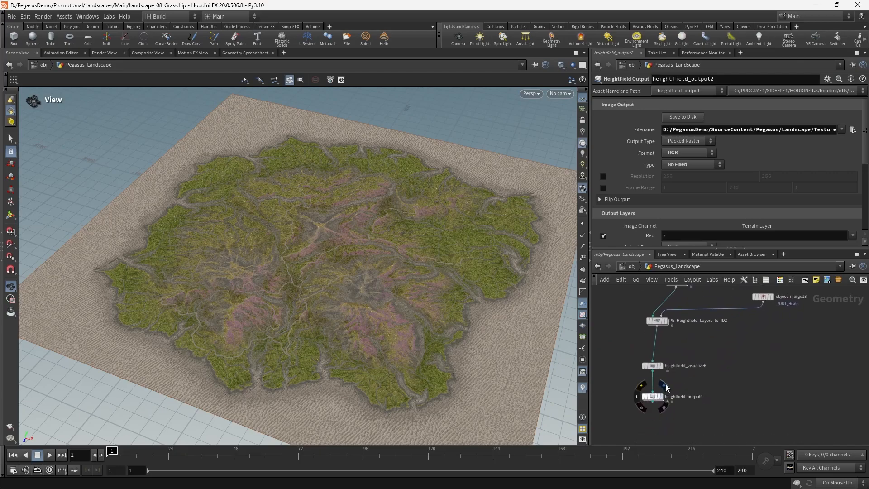
pyautogui.click(652, 396)
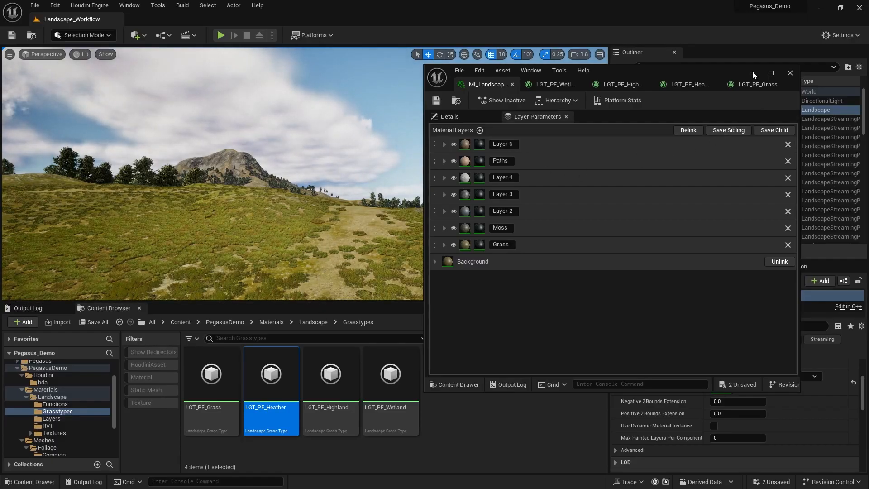
# - Refresh the terrain textures in the Landscape/Textures folder and reopen MI_Landscape_Instance's Layer Parameters
pyautogui.click(789, 72)
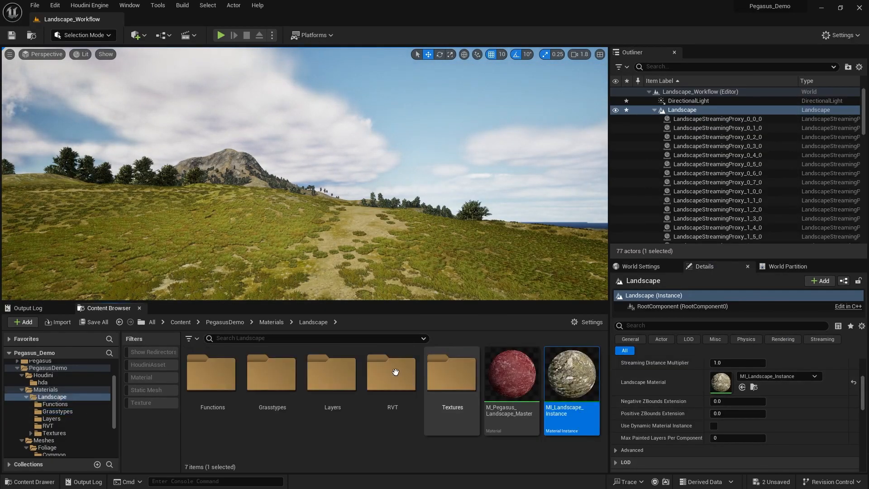
pyautogui.doubleClick(451, 371)
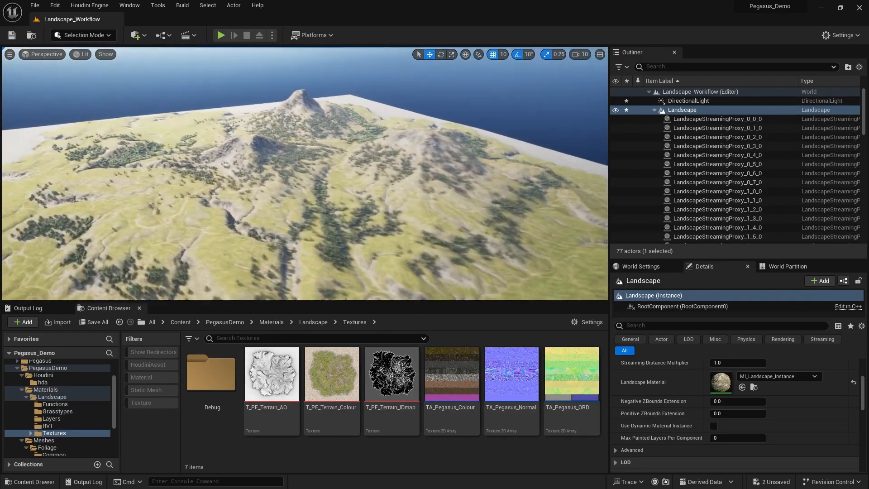
pyautogui.click(390, 374)
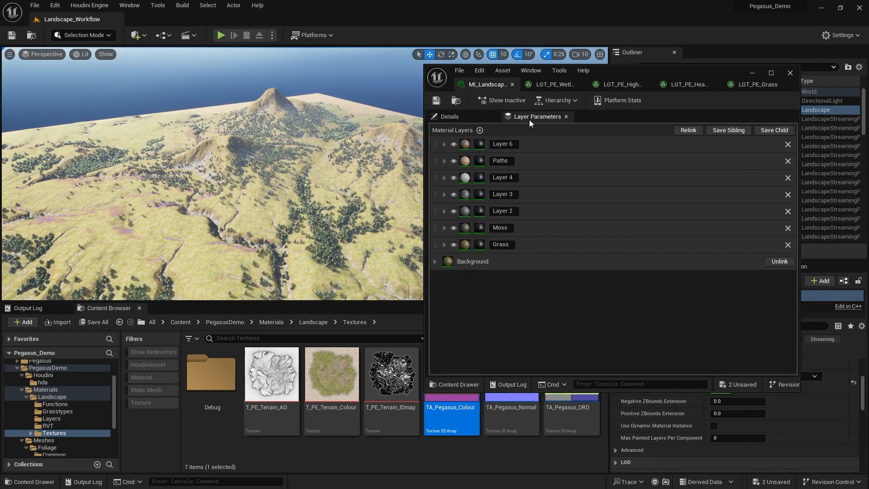
# - In Details, clear the 'grass' search and set Num IDmap Layers to 9
pyautogui.click(449, 117)
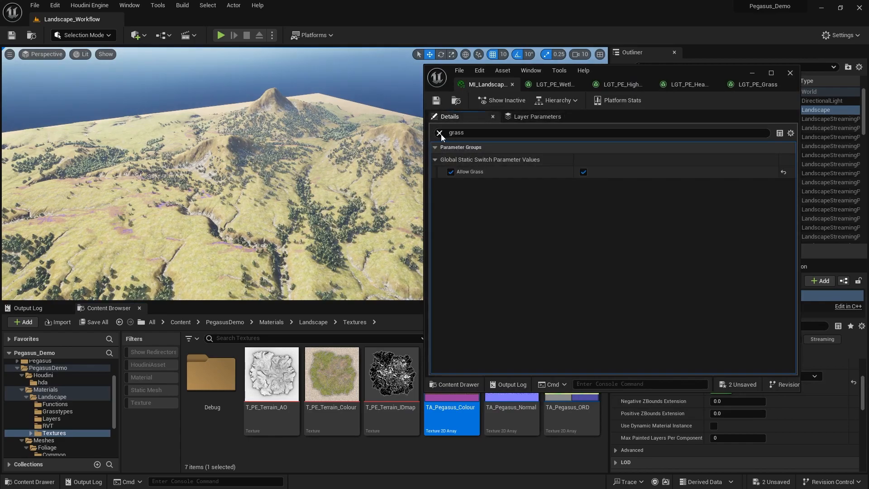
pyautogui.click(440, 132)
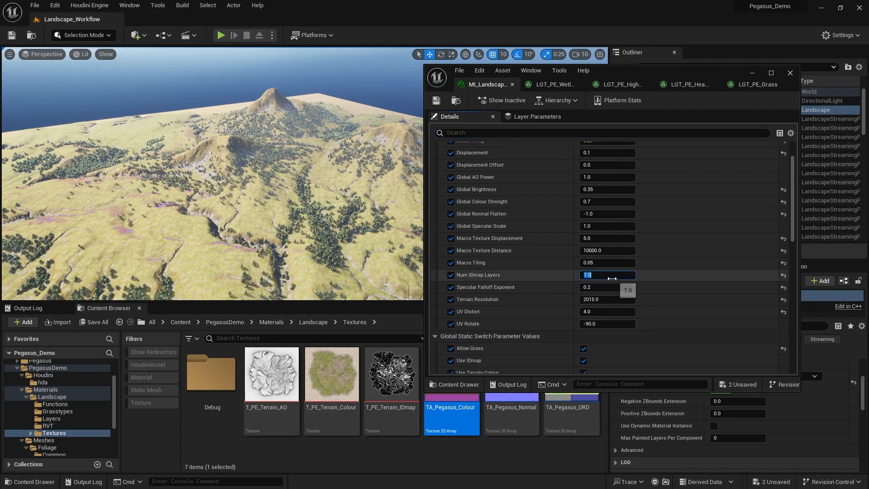
pyautogui.write('9')
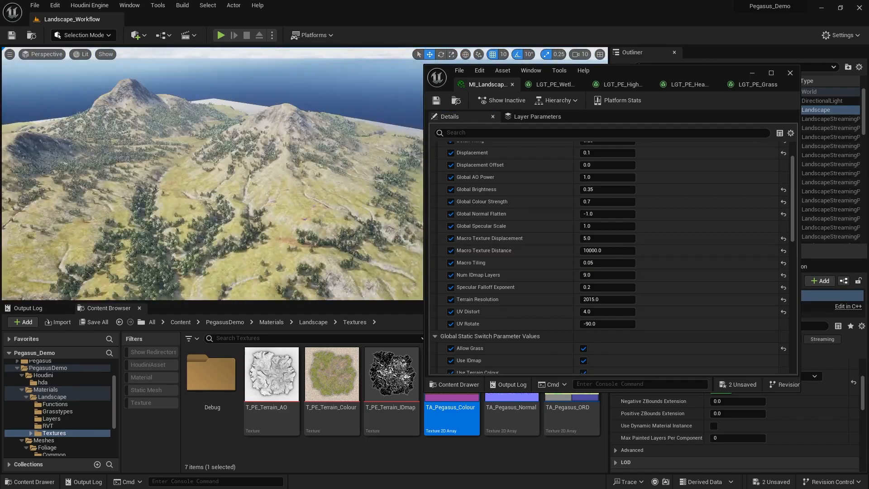
pyautogui.click(536, 116)
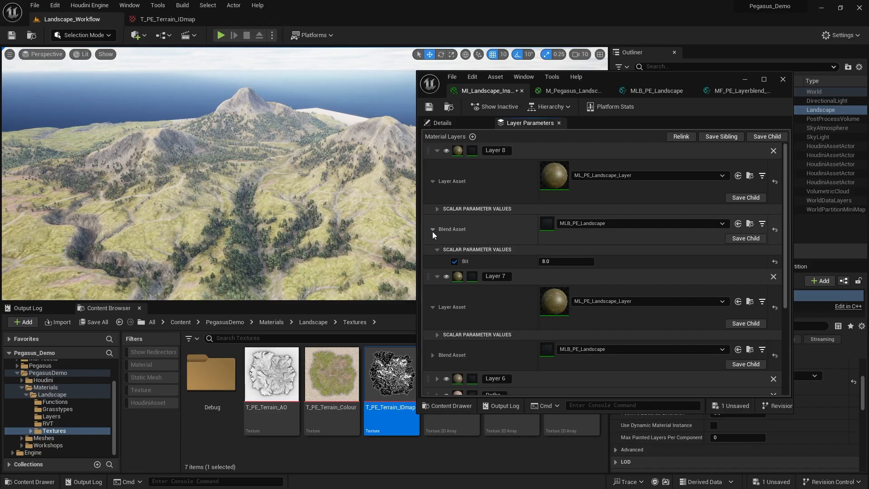
# - Rename Layer 8 to Heath and Layer 7 to Meadow, expanding Heath's scalar parameters
pyautogui.click(433, 229)
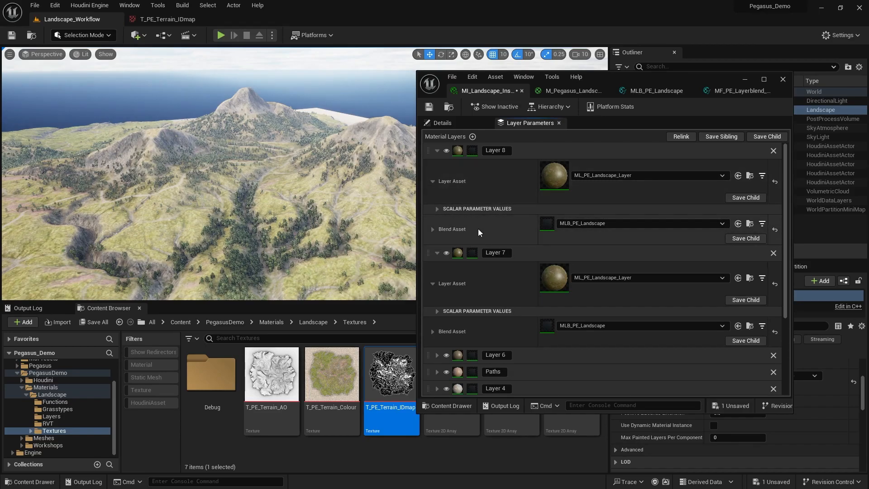
pyautogui.moveTo(483, 158)
pyautogui.write('Heath')
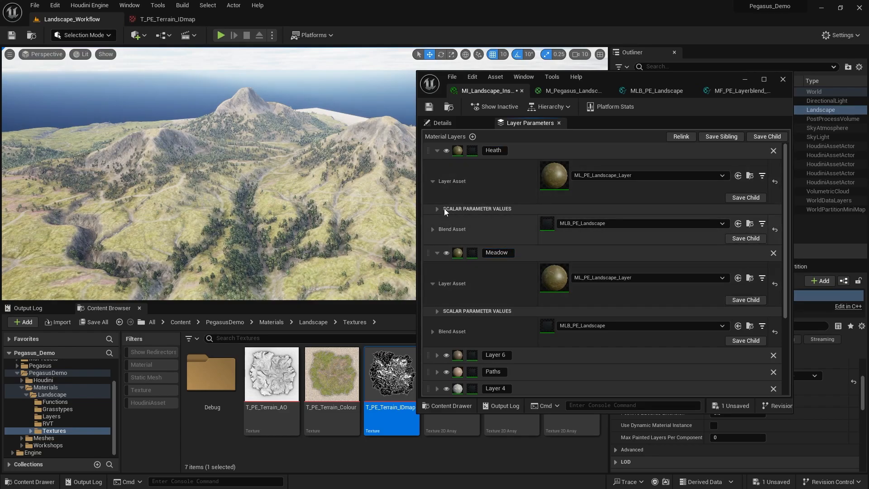
pyautogui.click(437, 209)
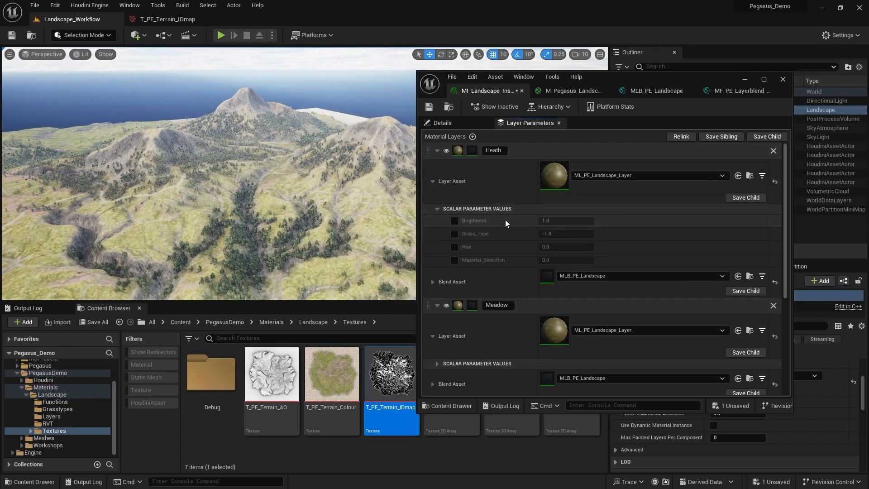
pyautogui.moveTo(495, 262)
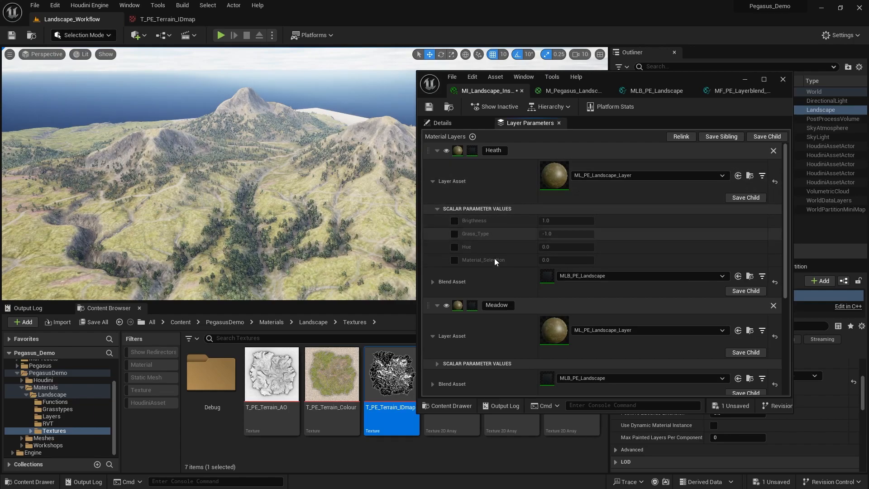
# - Give the Heath layer Material_Selection 0 and Grass_Type 3.0 for pink heather hills
pyautogui.click(455, 260)
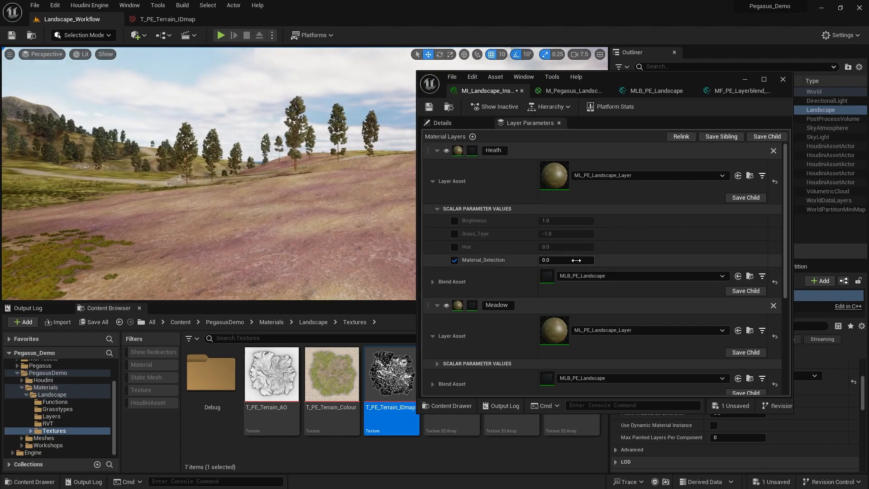
pyautogui.doubleClick(565, 260)
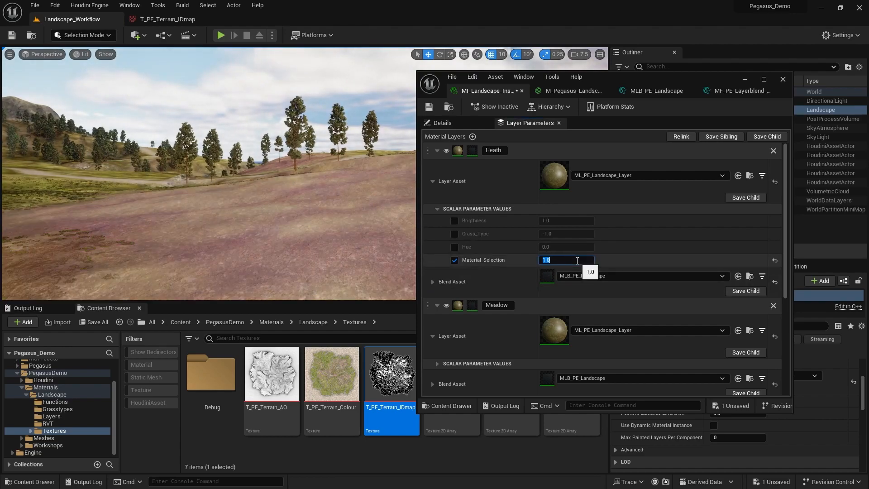
pyautogui.write('0')
pyautogui.click(566, 234)
pyautogui.write('3')
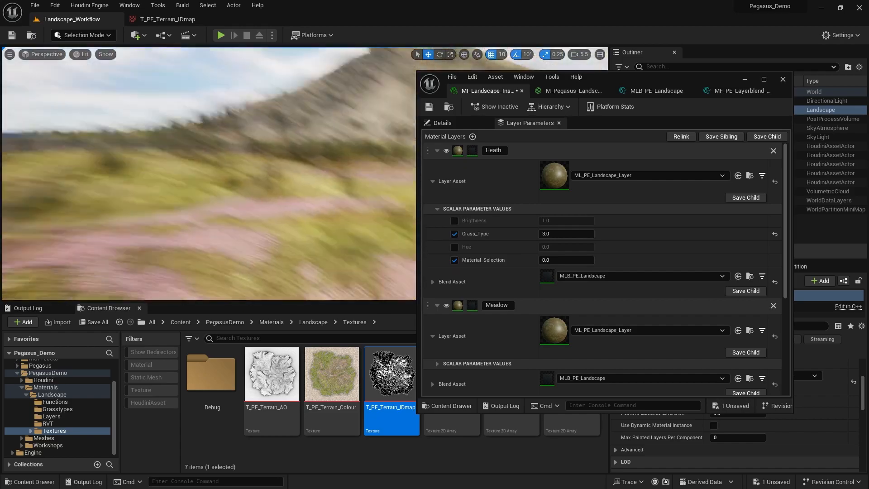
pyautogui.click(782, 79)
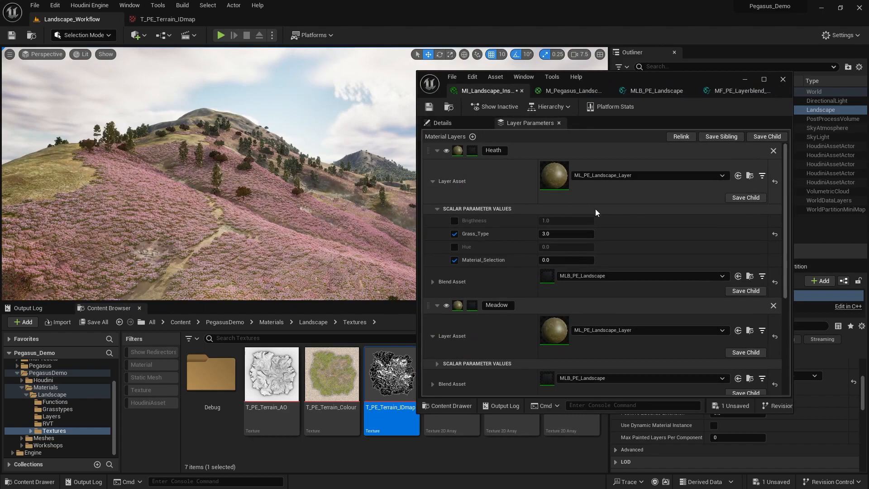
# - Give the Meadow layer Grass_Type 2.0 for green meadow grass
pyautogui.click(438, 150)
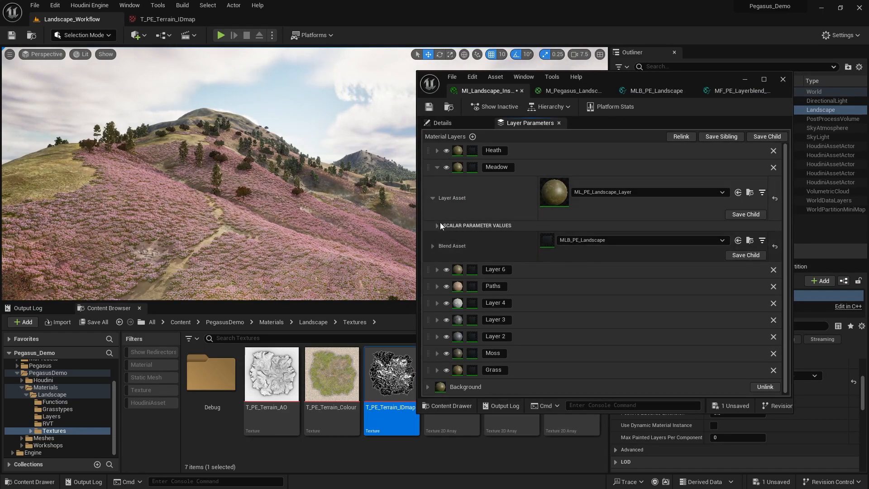
pyautogui.click(437, 226)
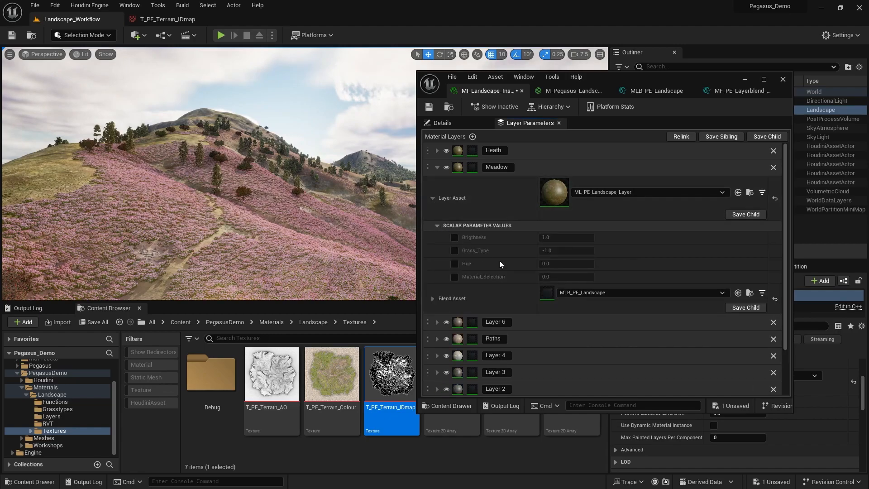
pyautogui.click(456, 250)
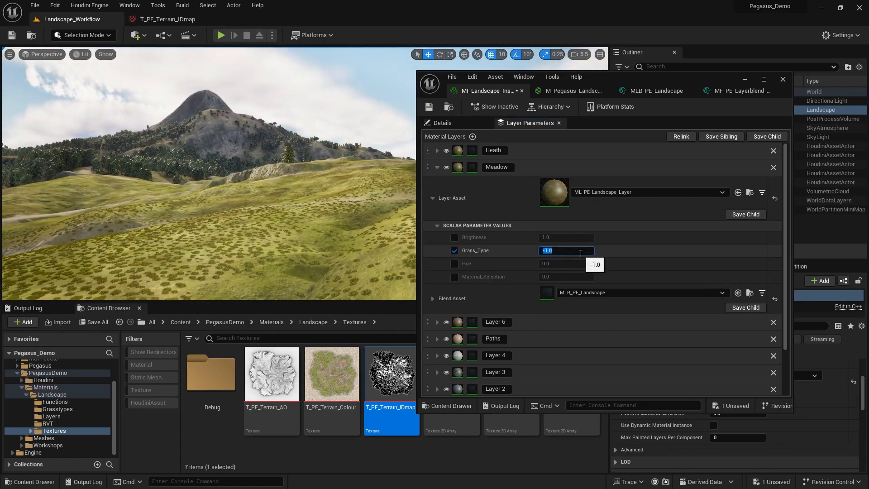
pyautogui.write('2.0')
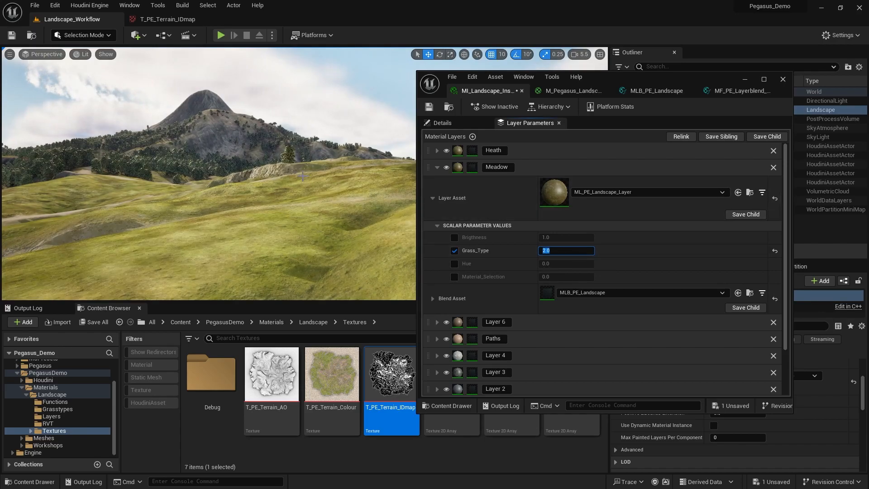